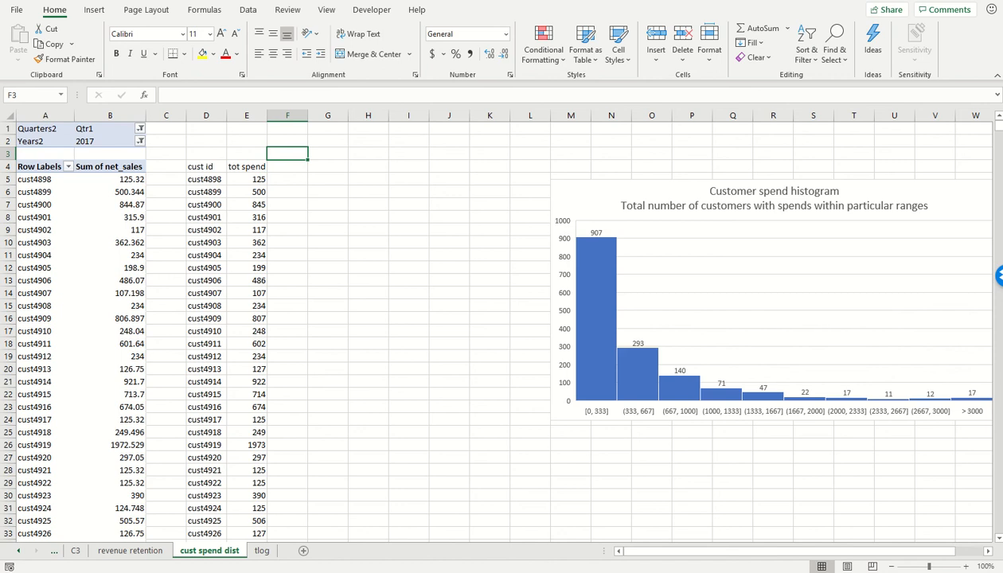
Add a 'rank' header in F4 with =RANK(E5,$E$5:$E$1541) filled down, then spot-check ranks
text(ran)
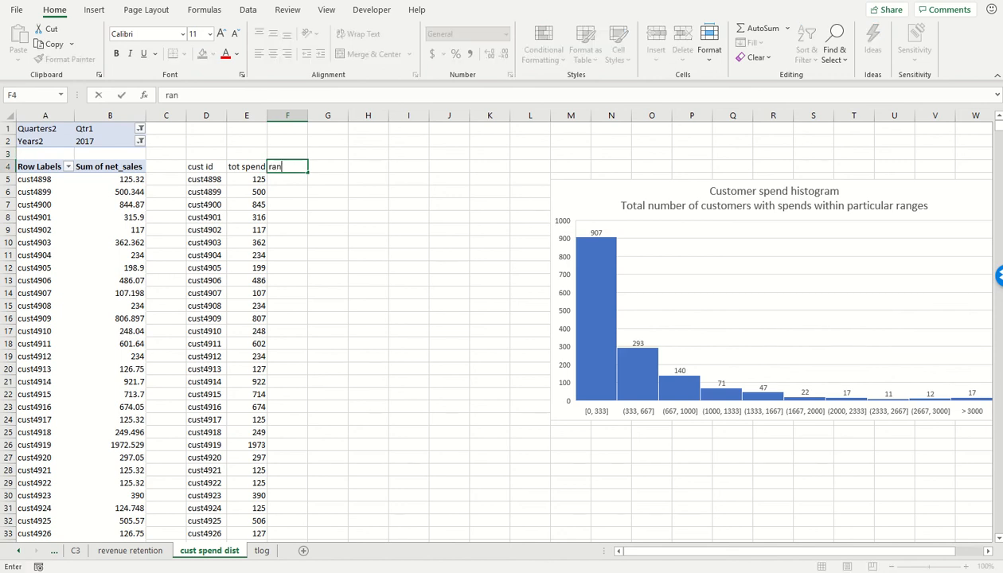
text(=ra)
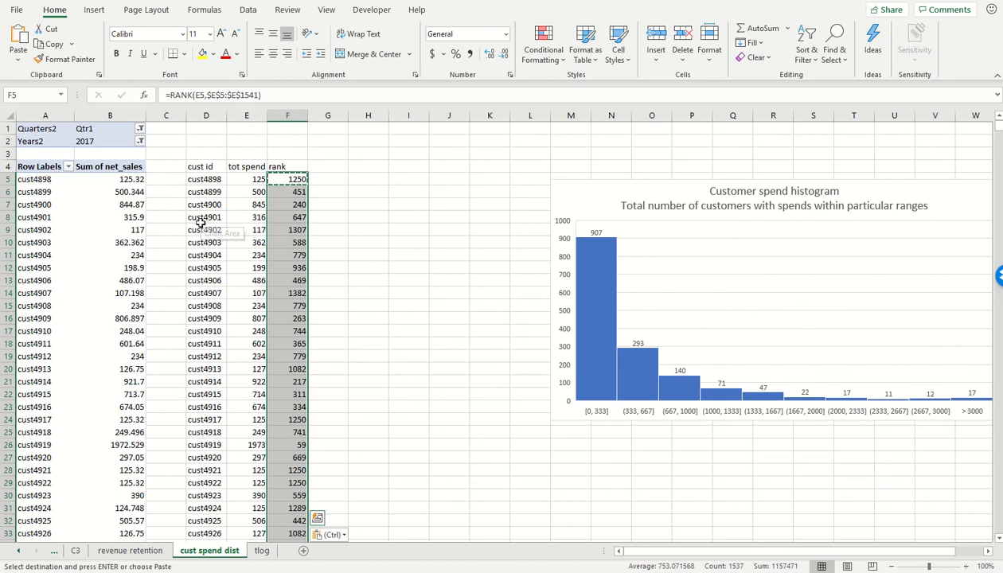
click(205, 178)
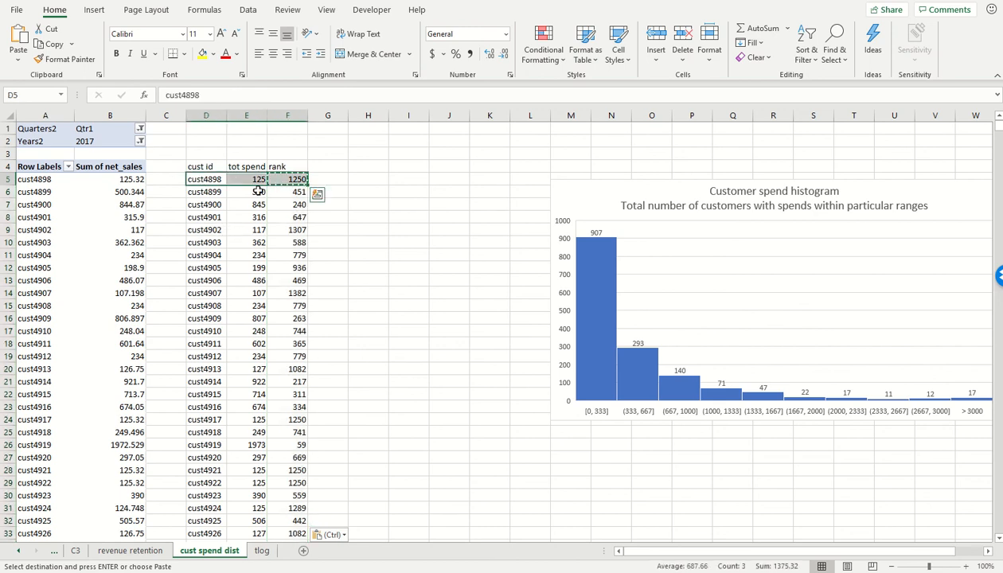
click(246, 179)
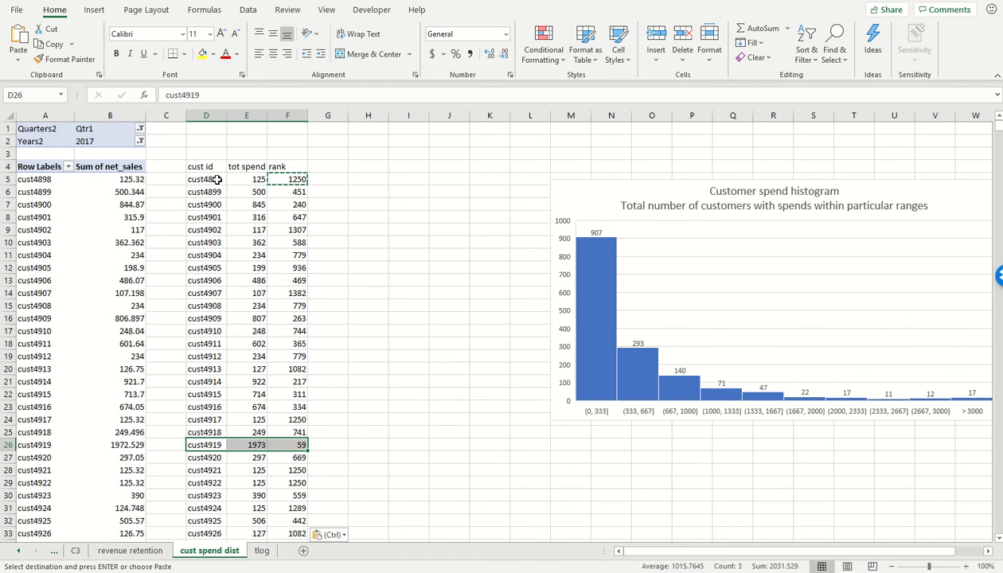
mouse_move(223, 178)
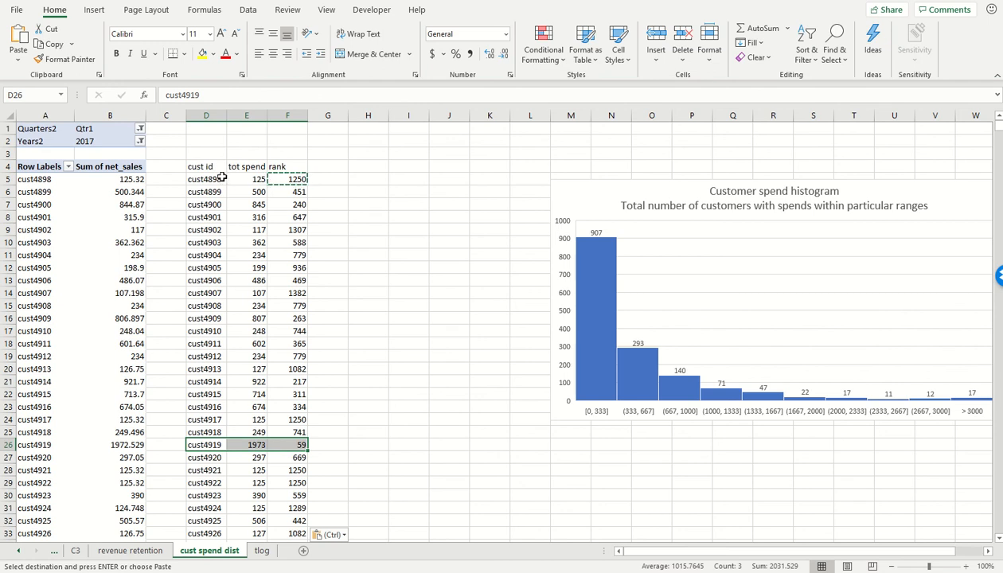
mouse_move(213, 168)
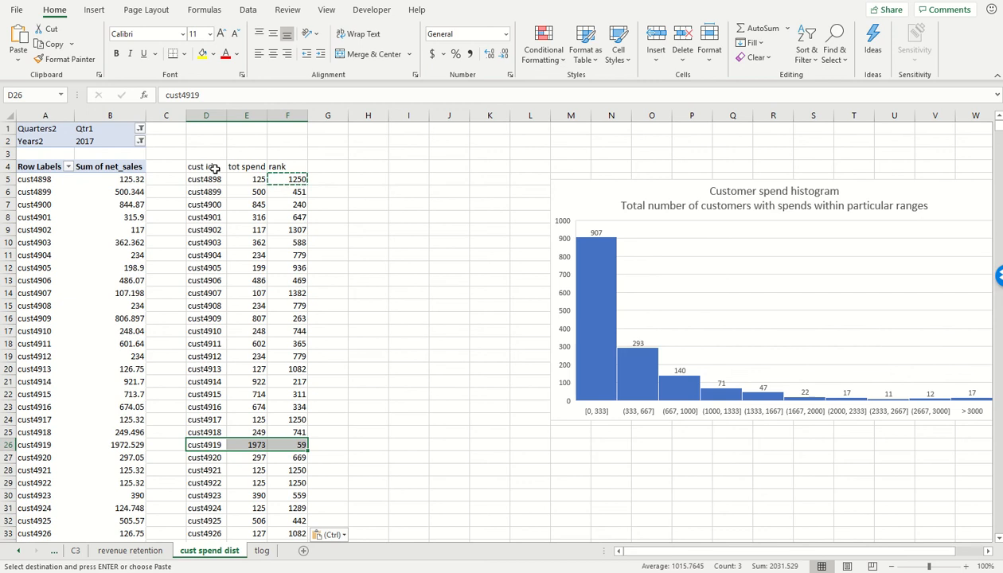
Sort the customer table by tot spend ascending and inspect zero-spend customers tied at rank 1401
click(206, 165)
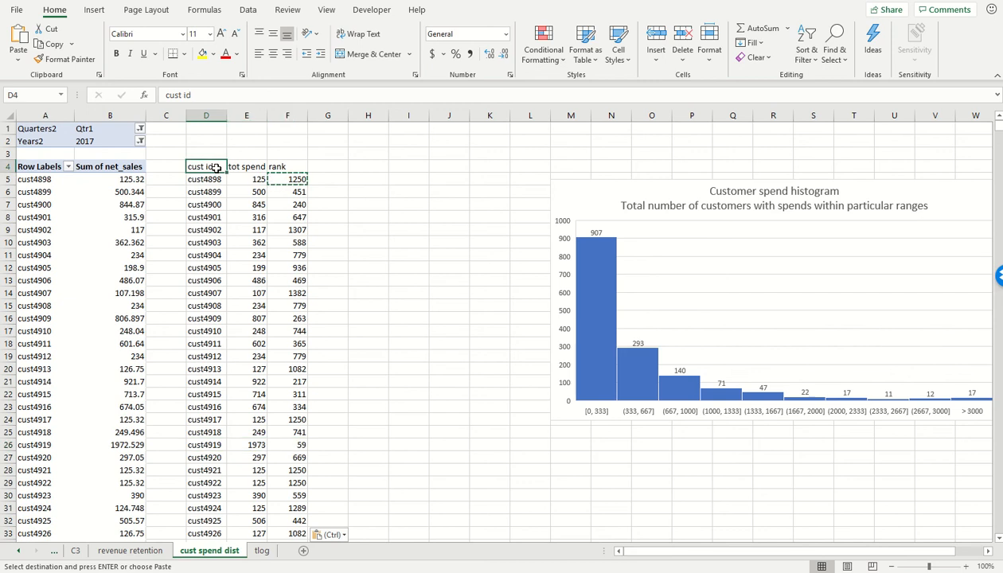
scroll(down, 3)
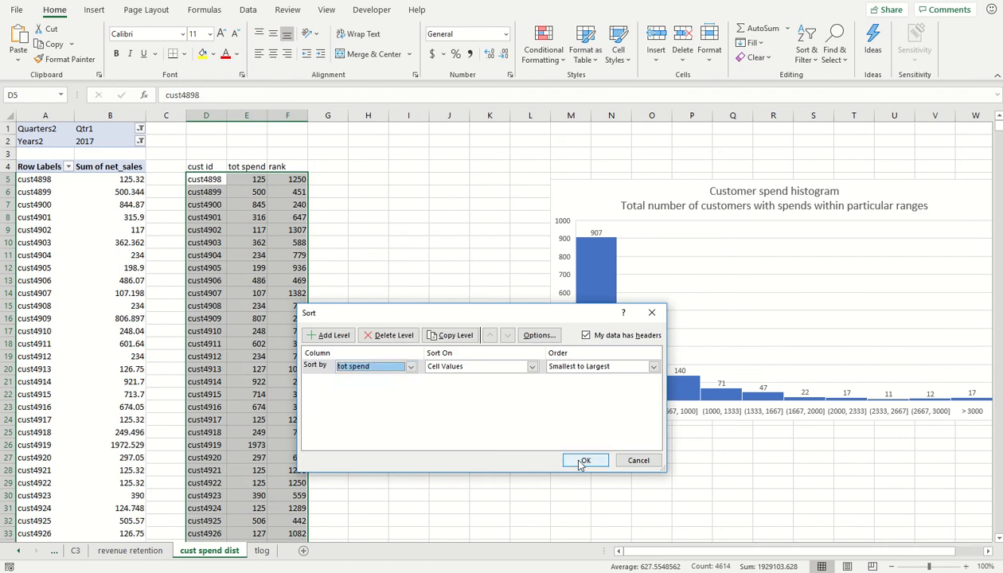
click(585, 461)
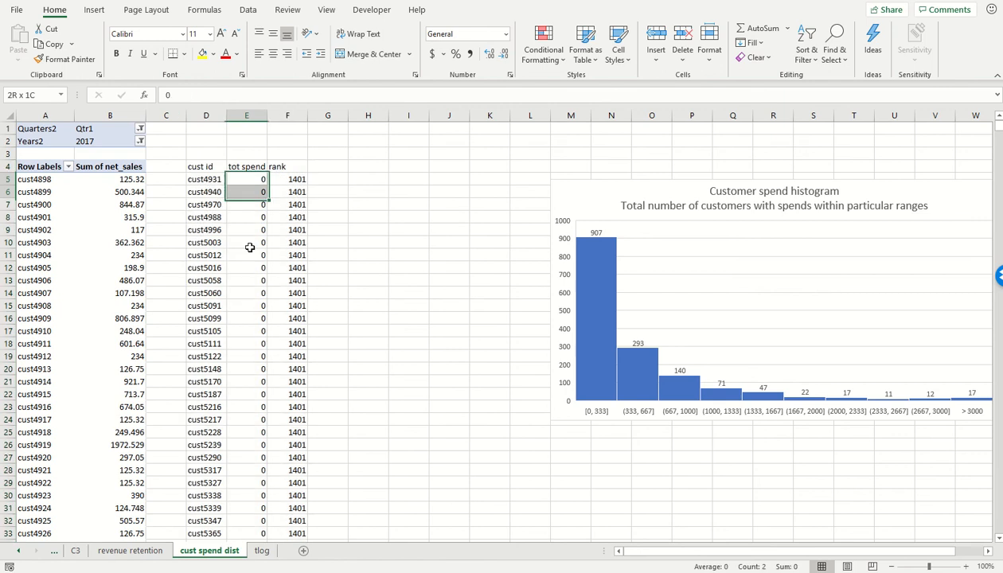
click(288, 178)
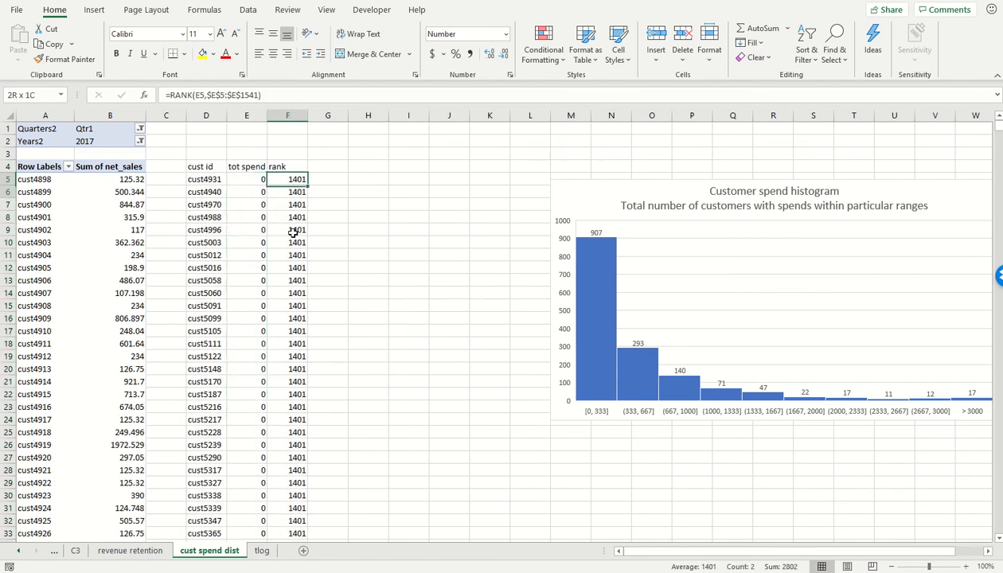
drag(287, 178, 288, 407)
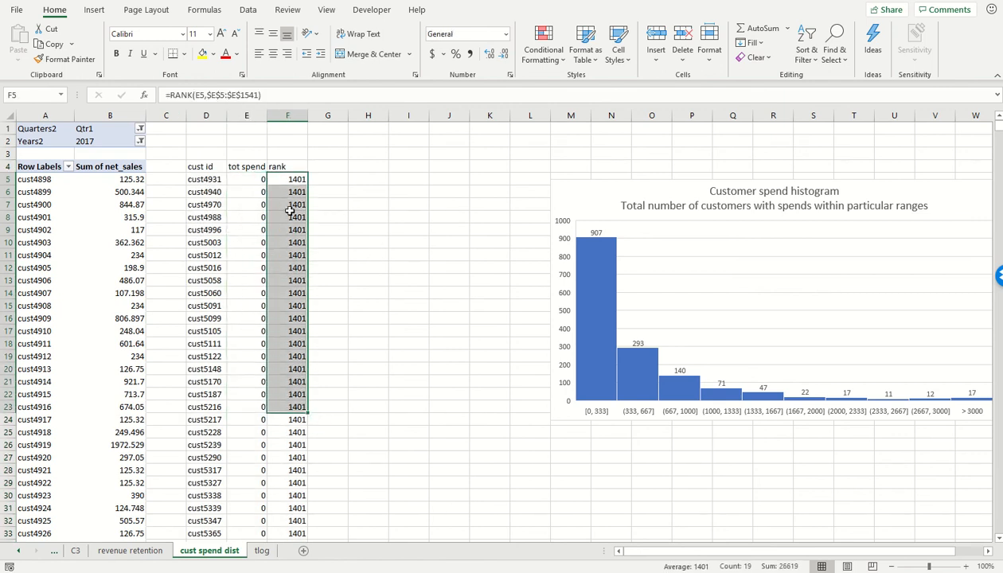
mouse_move(289, 231)
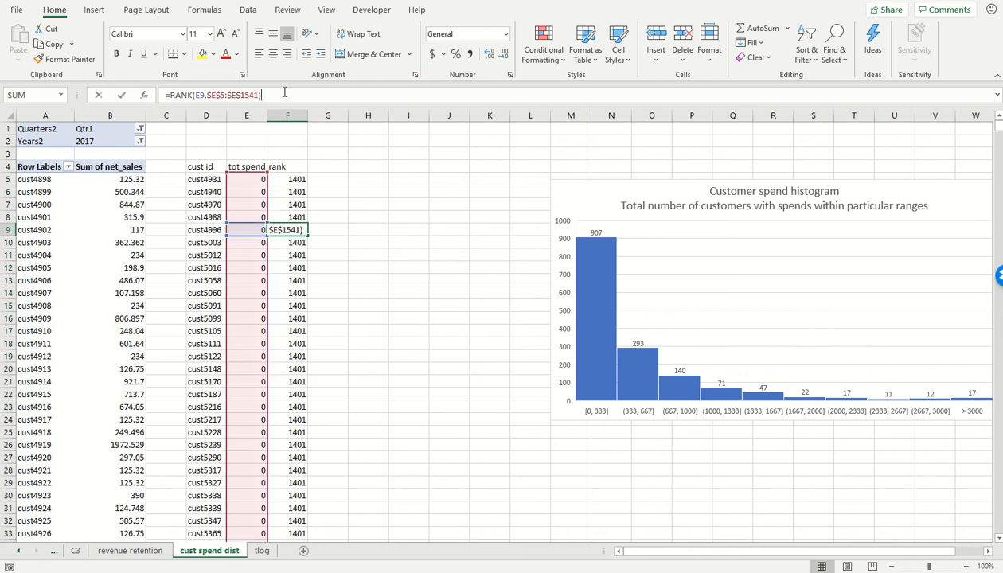
Append +COUNTIF($E$5:E5,E5)-1 to the rank formula to break ties
text(+countif(E5:E9)
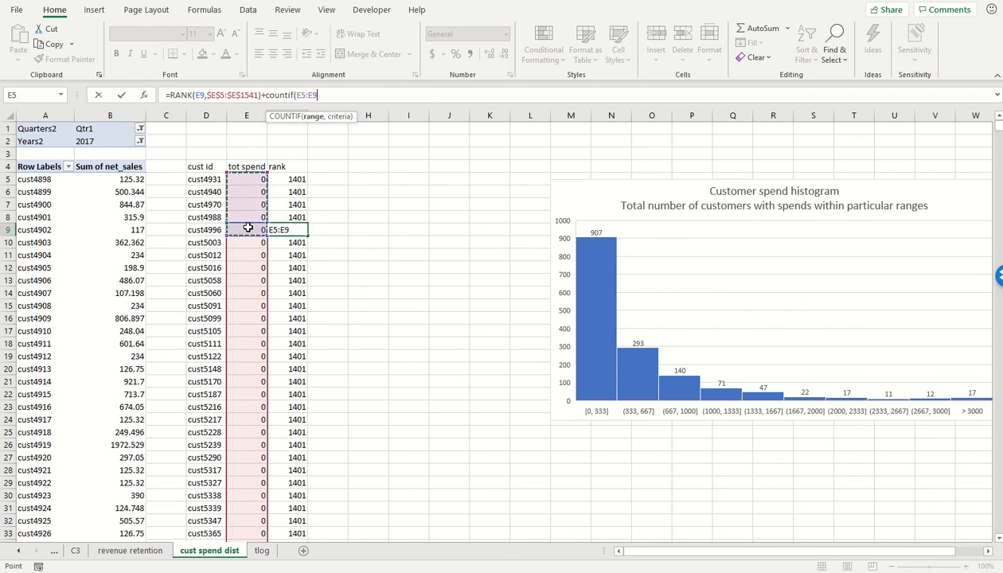
text(E9)
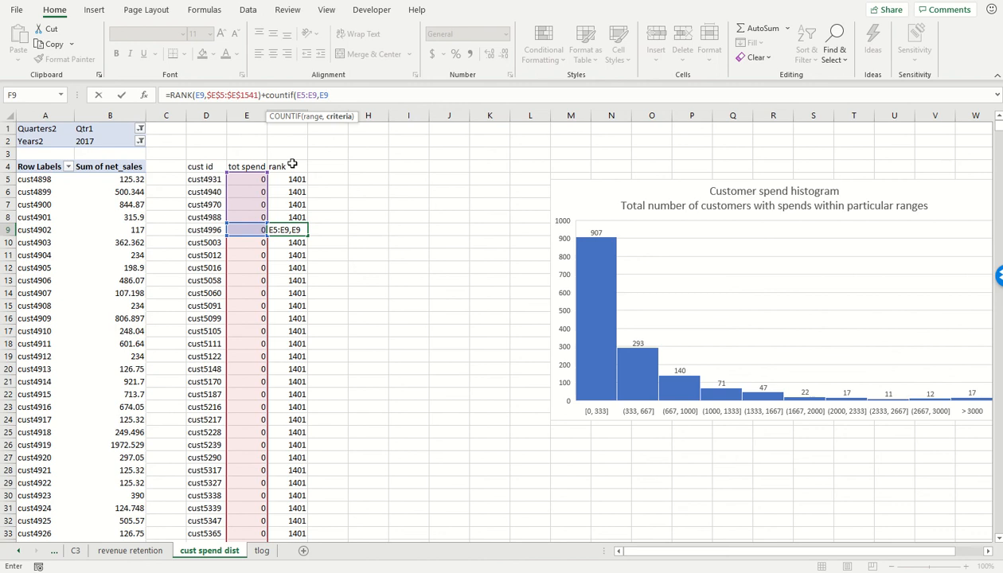
text())
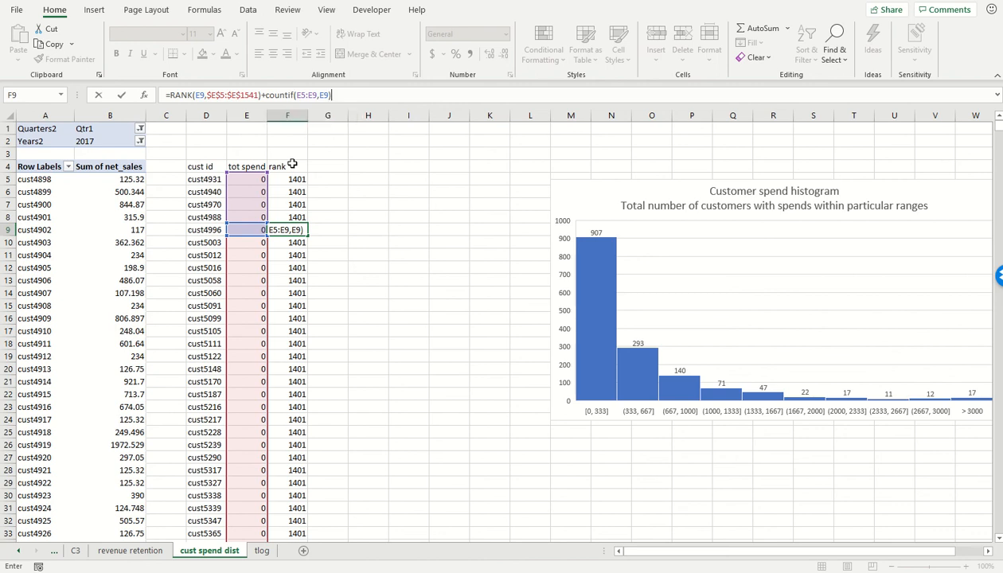
text(-1)
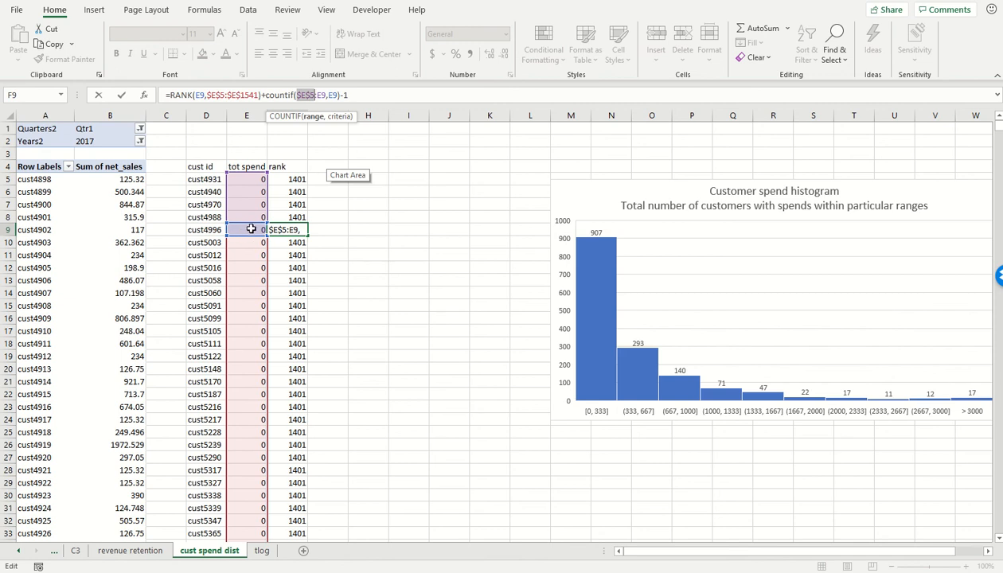
mouse_move(468, 220)
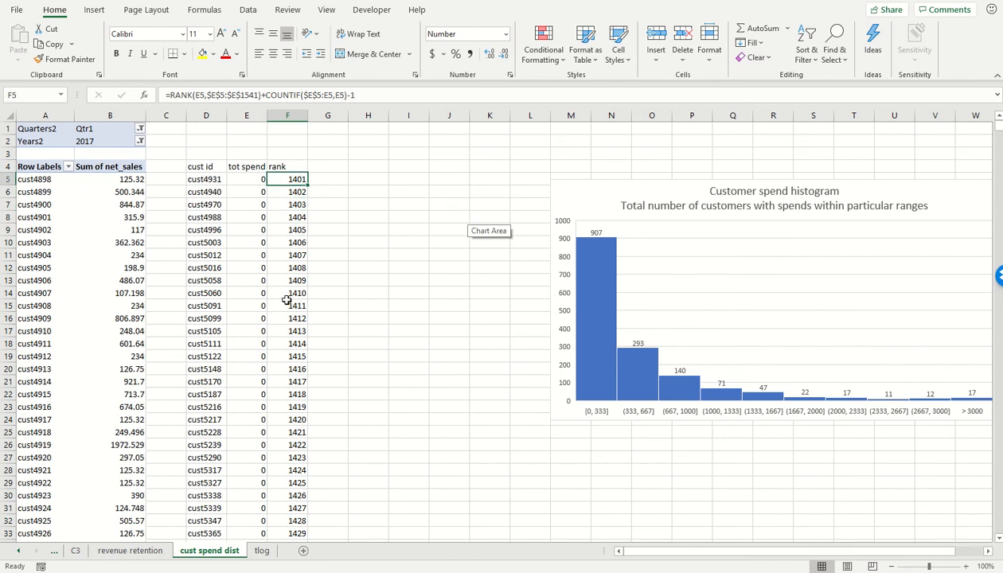
mouse_move(250, 180)
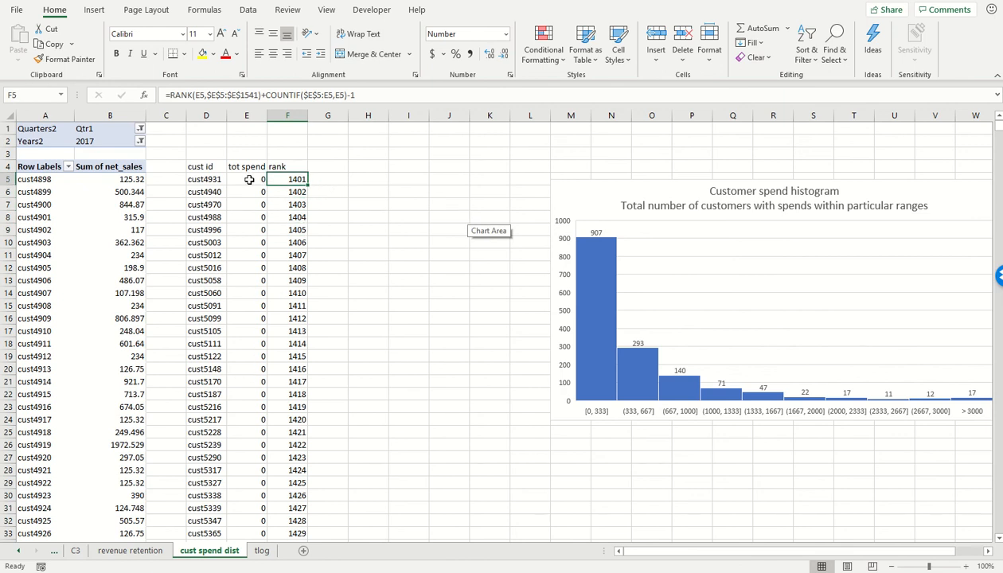
mouse_move(291, 239)
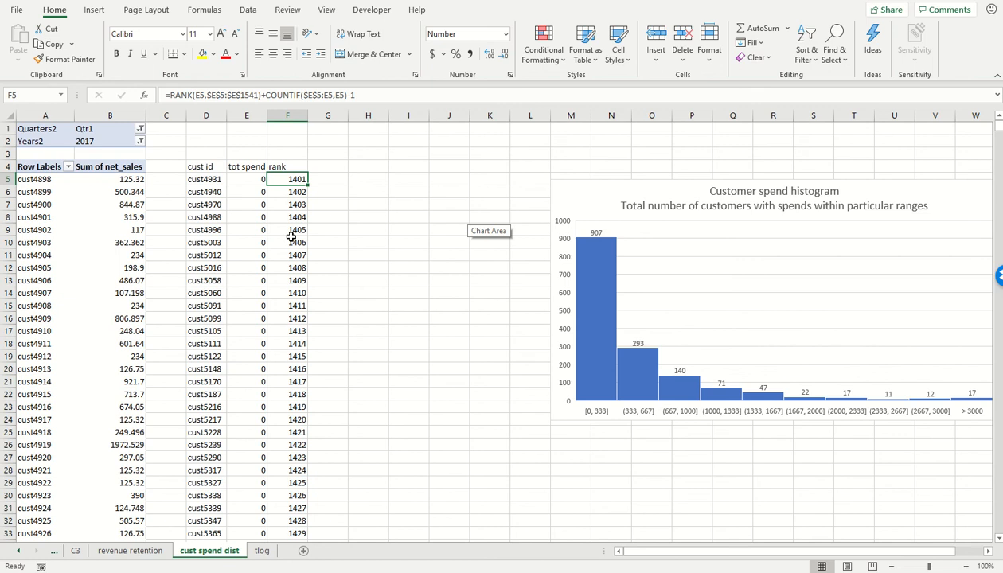
Apply Comma Style to the fractional spend in E142, then check rank 1 at the bottom
scroll(down, 3)
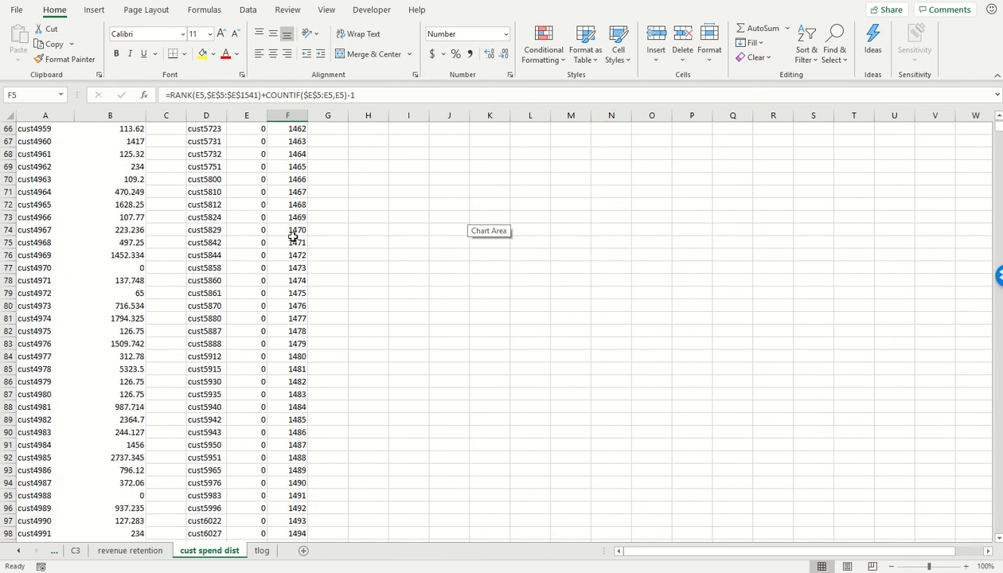
scroll(down, 3)
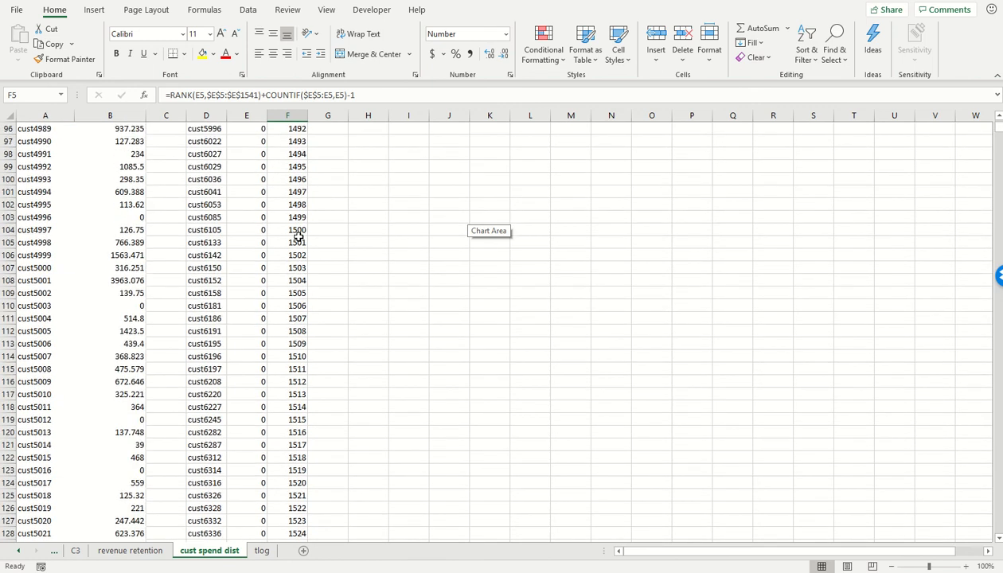
scroll(down, 3)
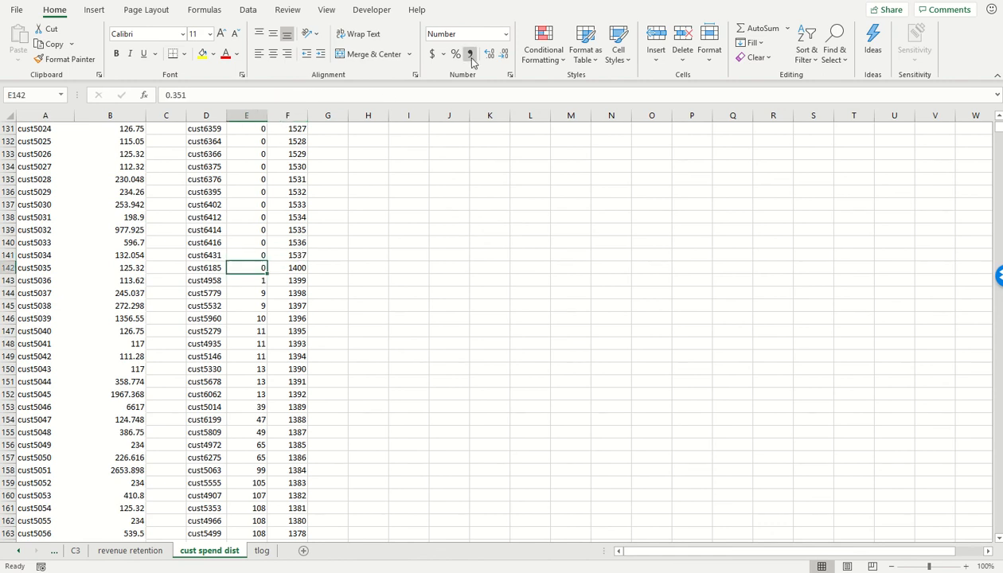
click(473, 54)
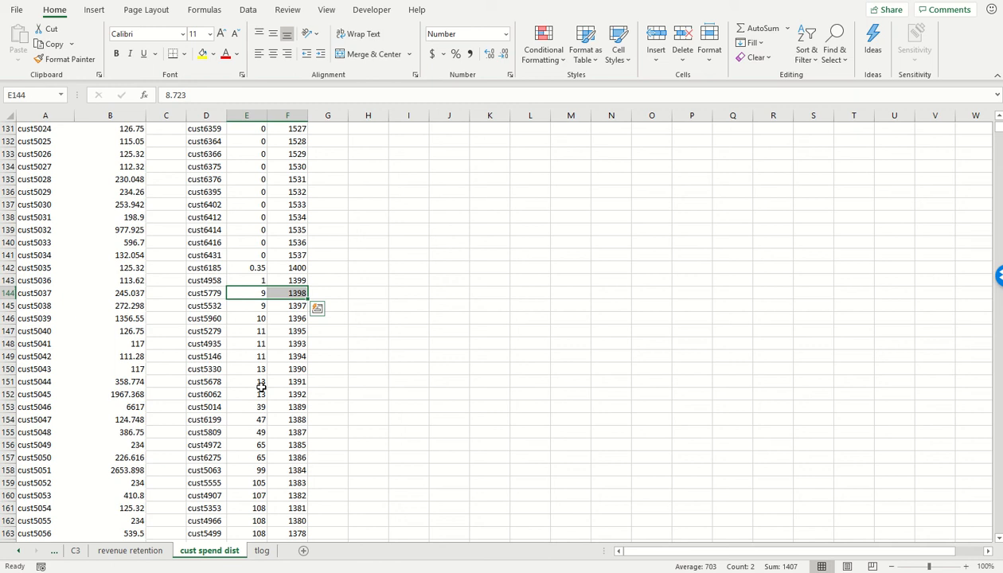
scroll(down, 3)
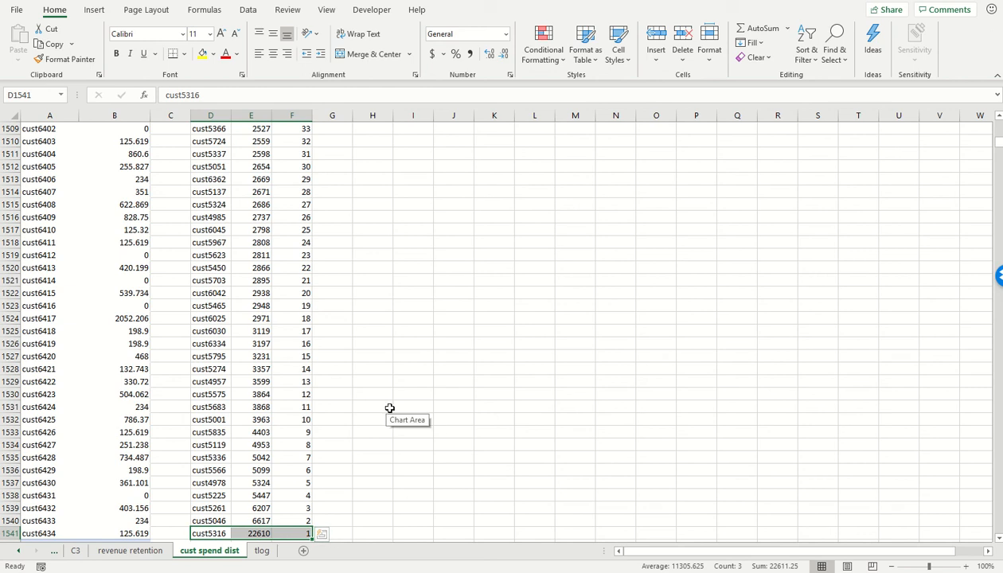
click(293, 394)
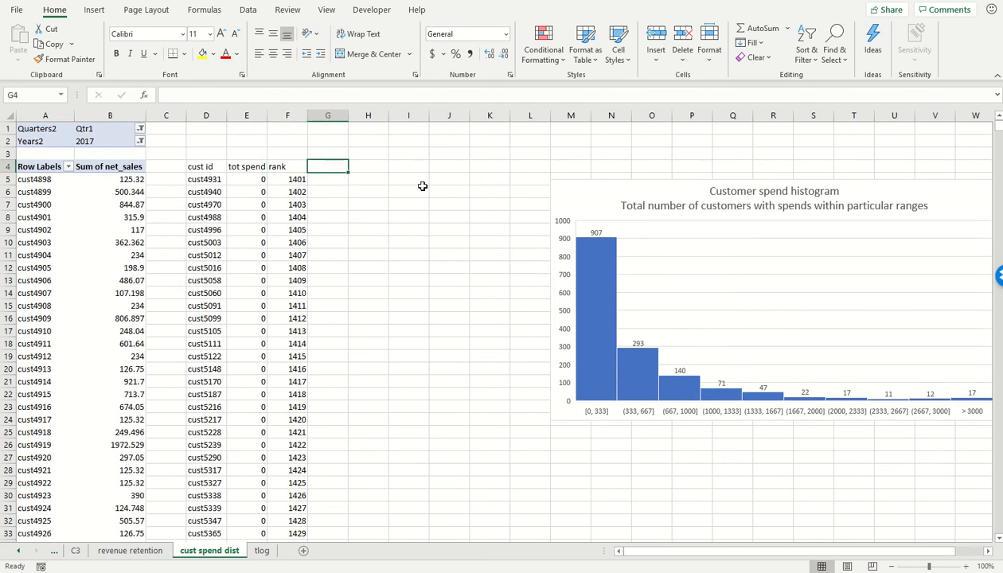
Add a 'total customers' label with a COUNT formula above the table
text(% best customer)
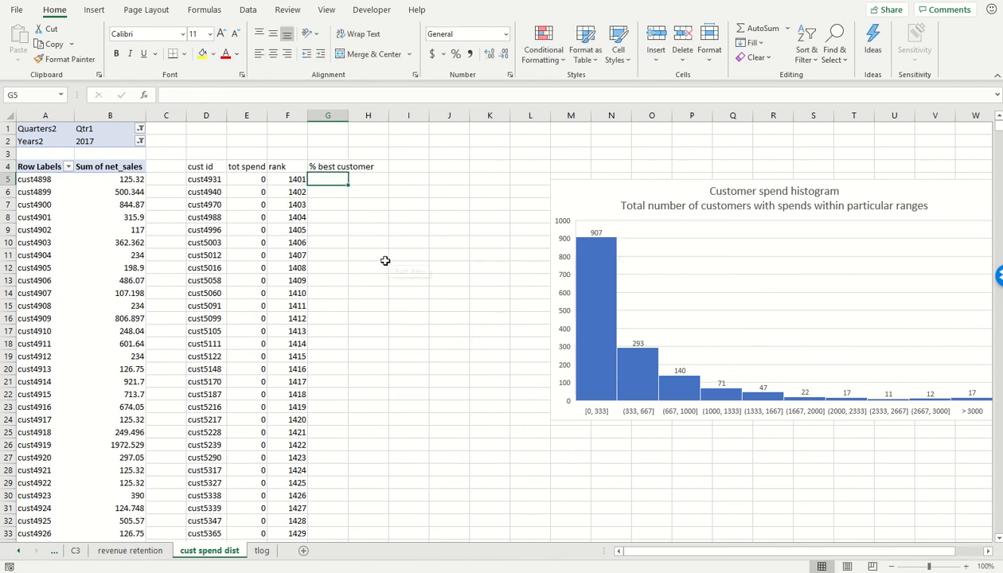
mouse_move(383, 224)
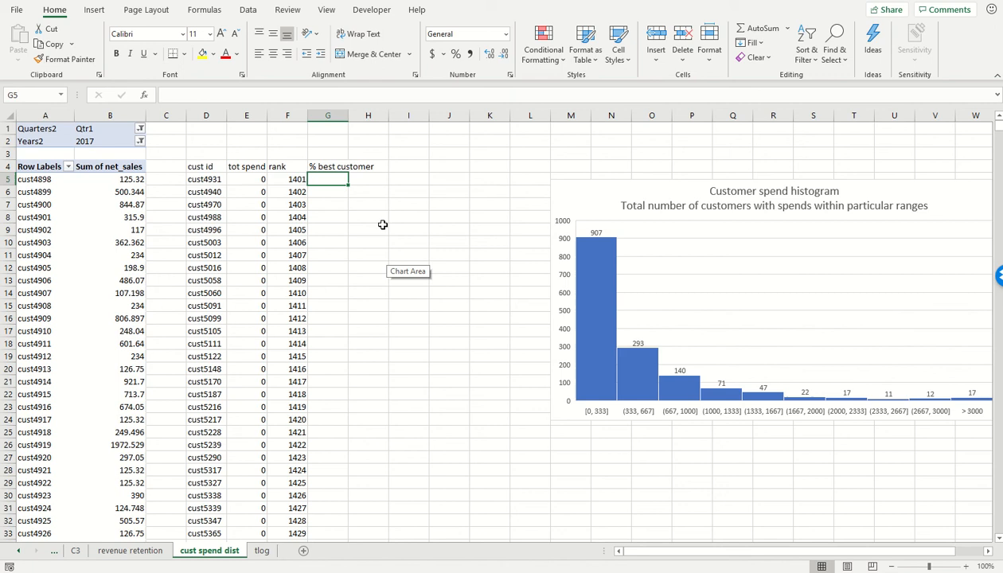
mouse_move(225, 141)
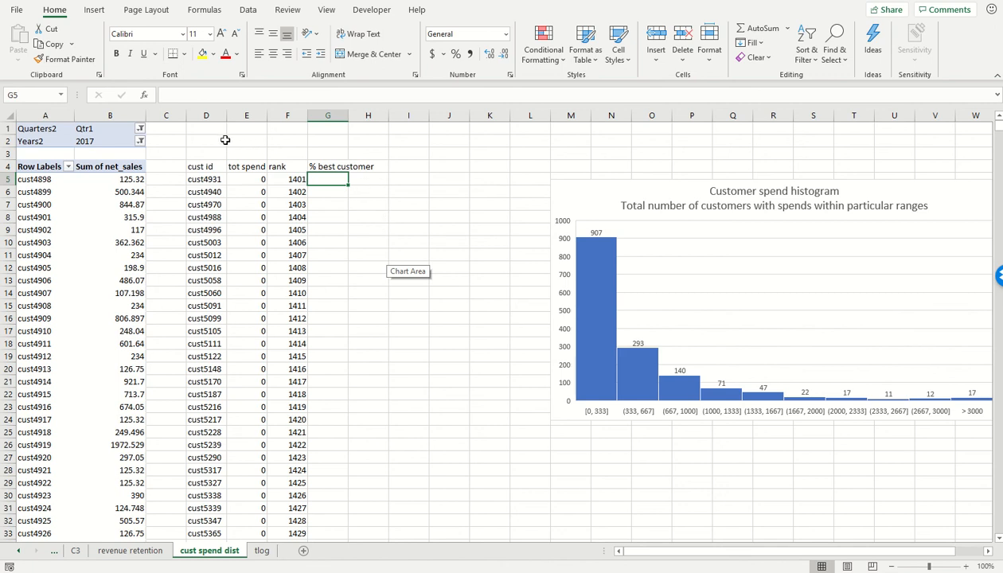
click(207, 141)
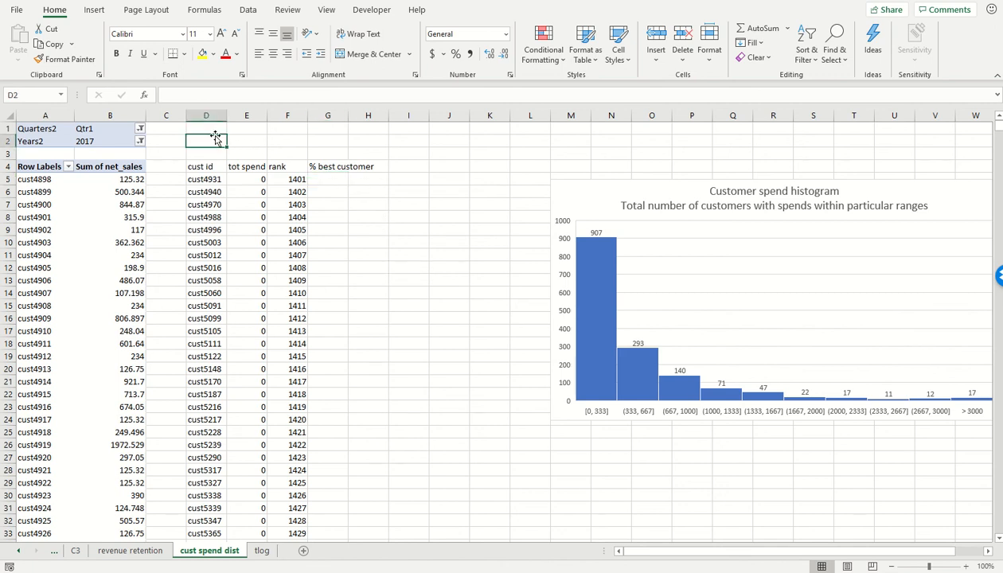
text(total cus)
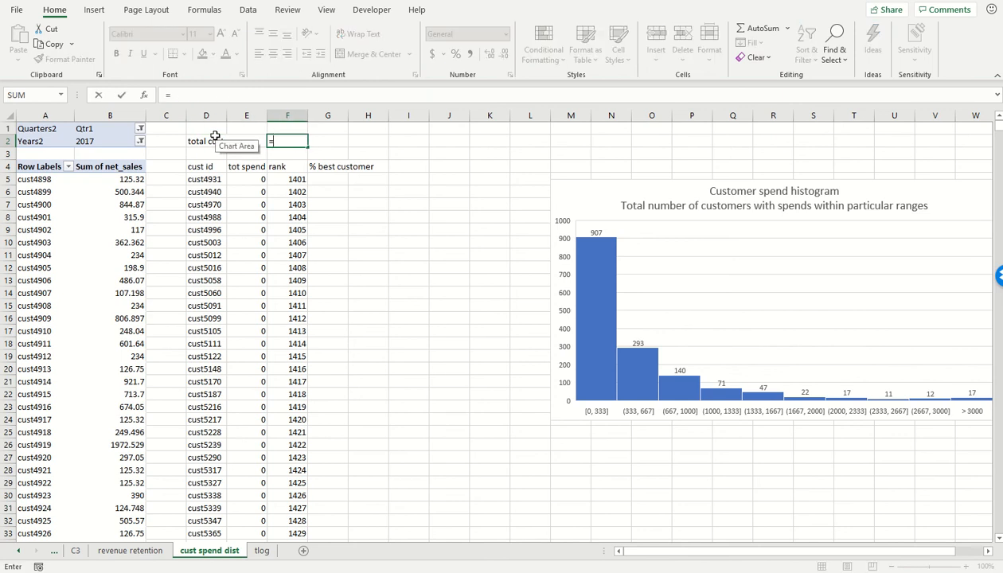
text(=count(E3)
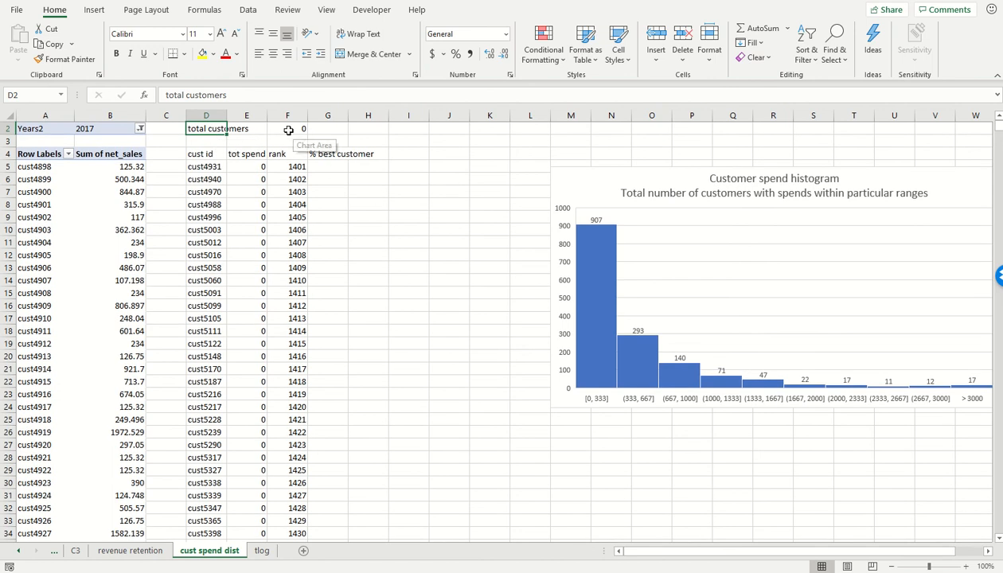
Change the total customers count to =COUNT(F5:F1541) so it shows 1537
click(287, 128)
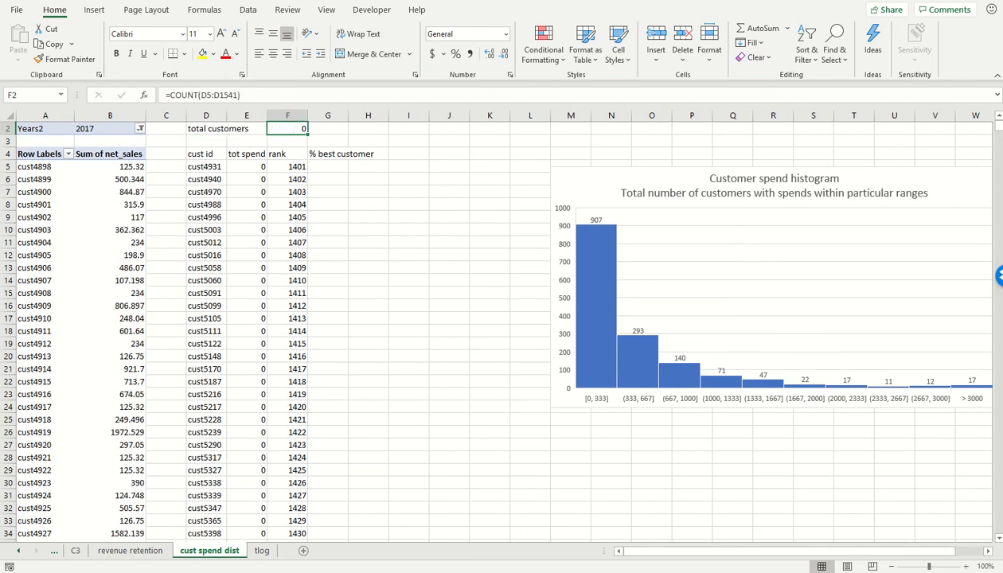
mouse_move(240, 196)
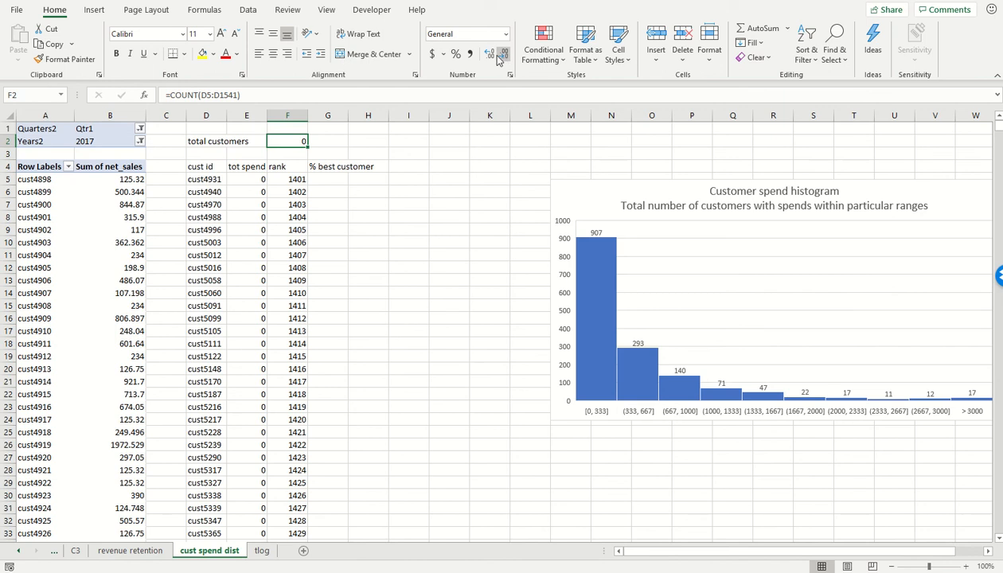
double_click(288, 141)
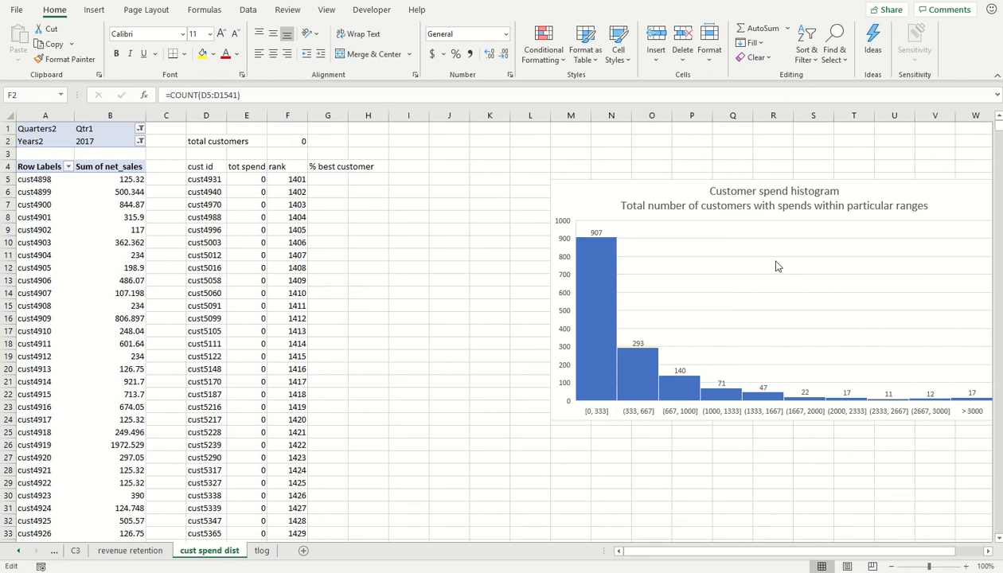
click(288, 141)
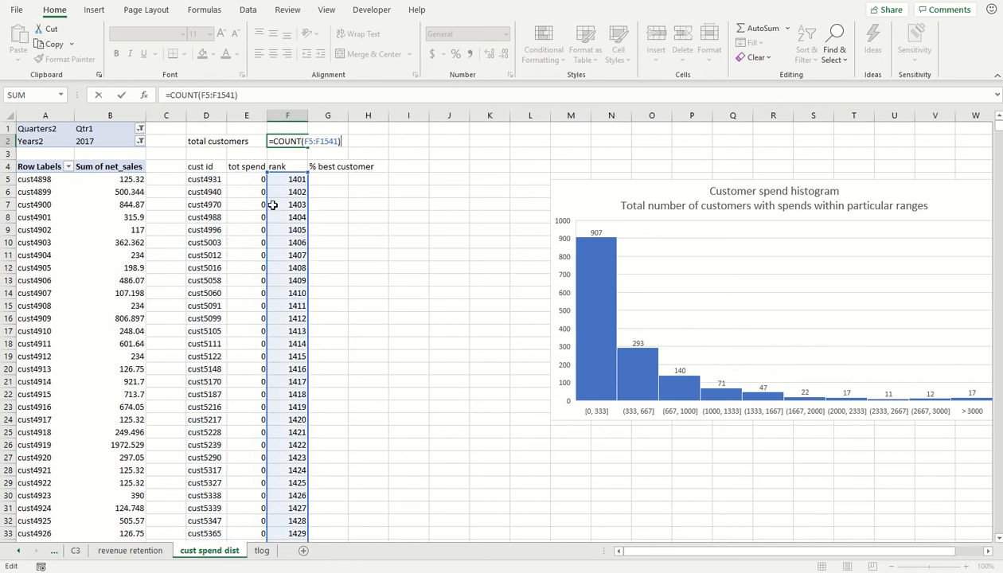
key(Enter)
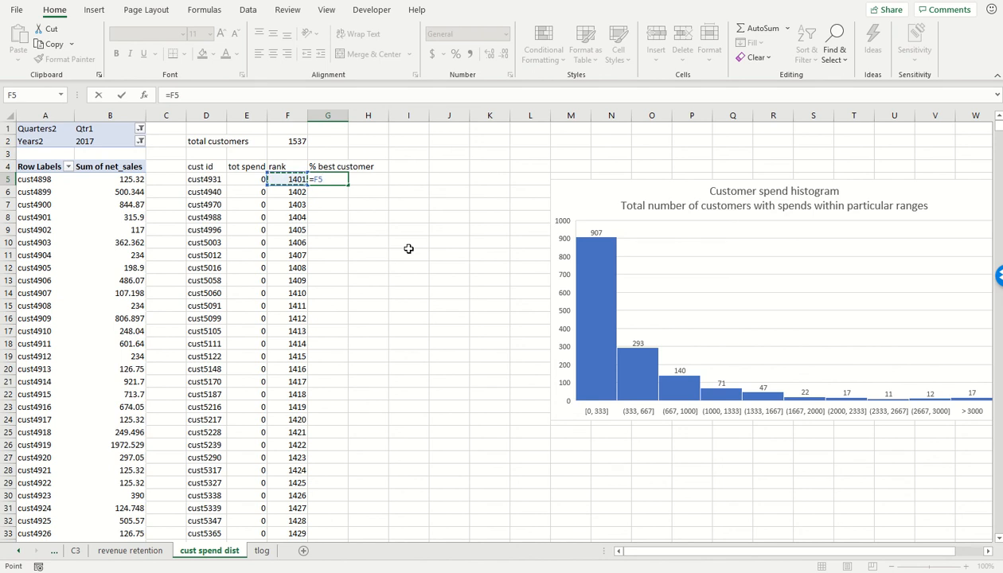
Enter =F5/$F$2 as a percentage in G5 and start the '% best customer' rounded header
text(/)
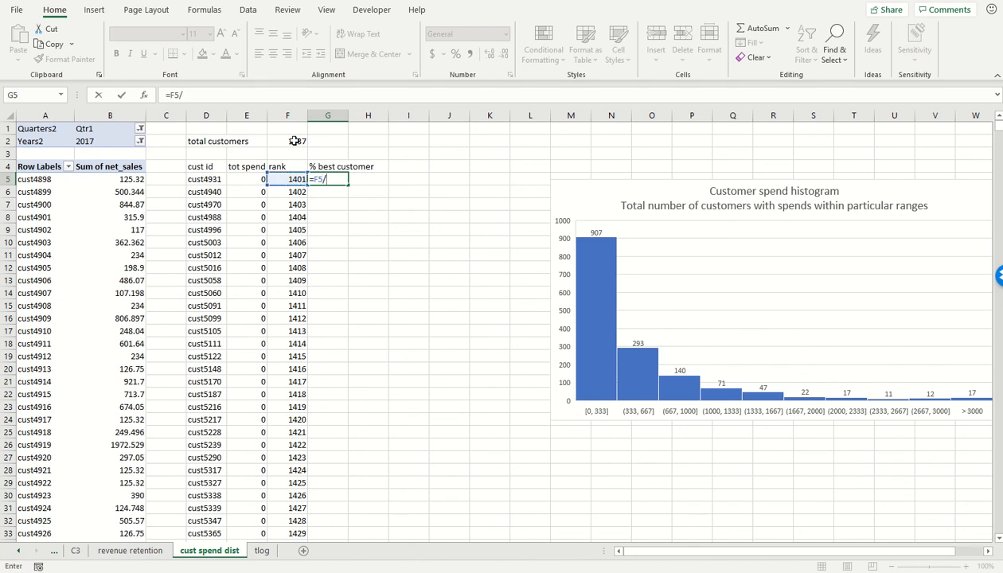
key(Enter)
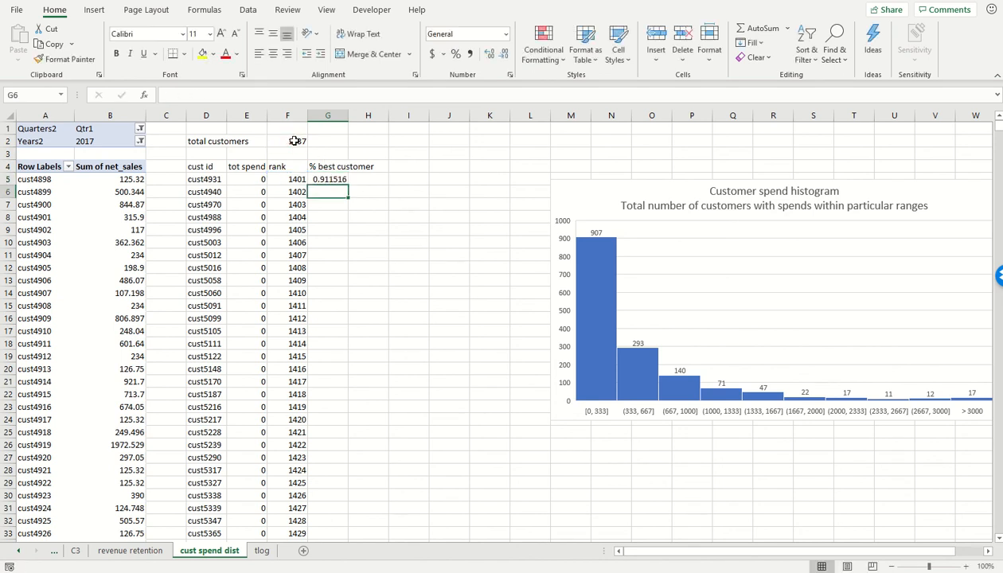
click(328, 179)
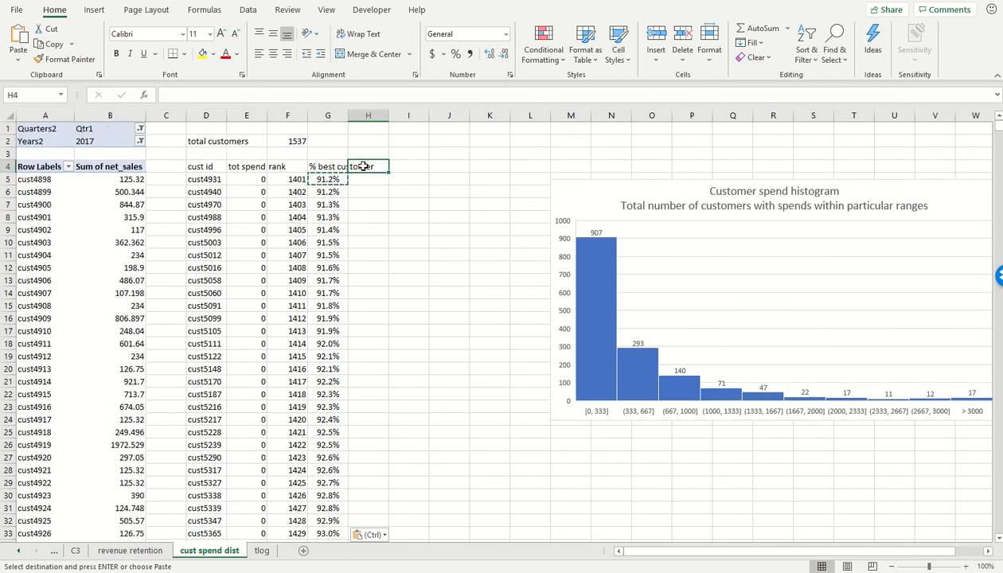
text(% best customer, rounded to 10ths)
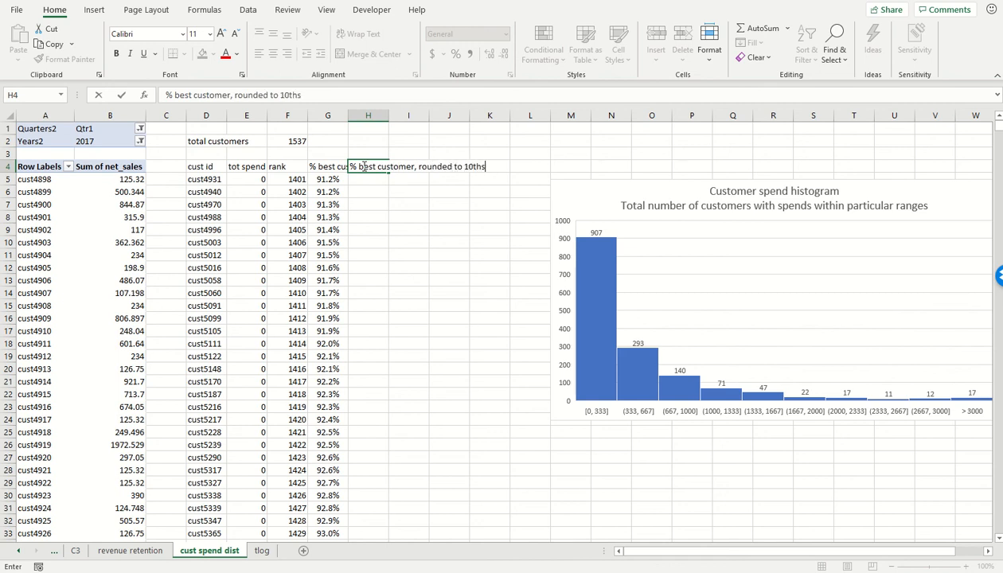
Enter =ROUNDUP(G5,1) in H5 as a percentage and fill it down the column
text(=roundup()
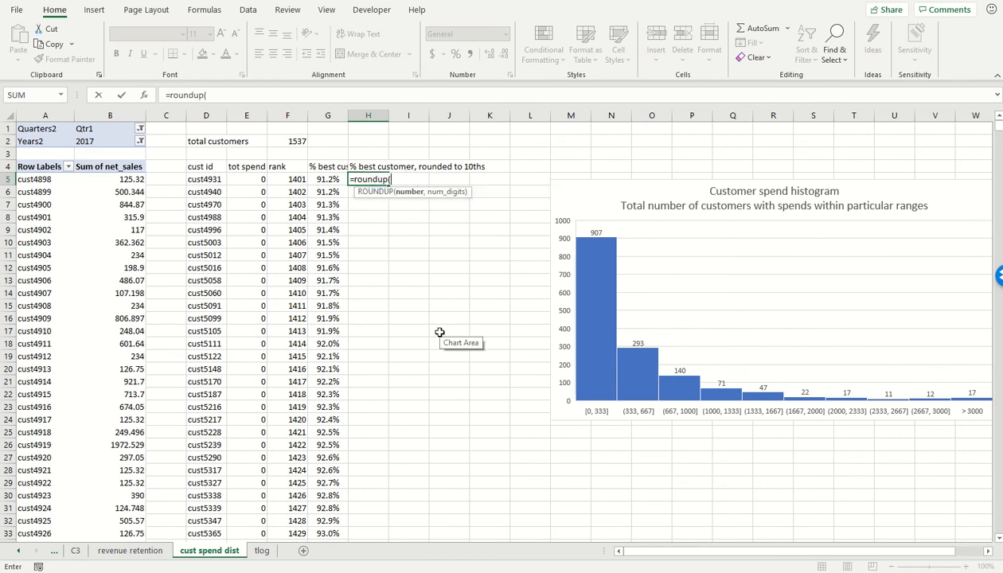
click(327, 178)
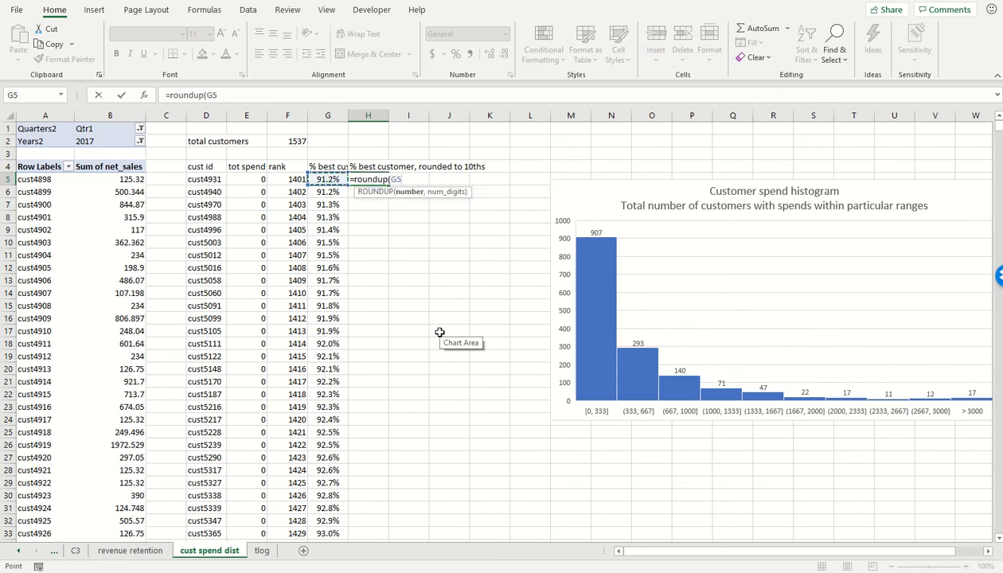
key(Enter)
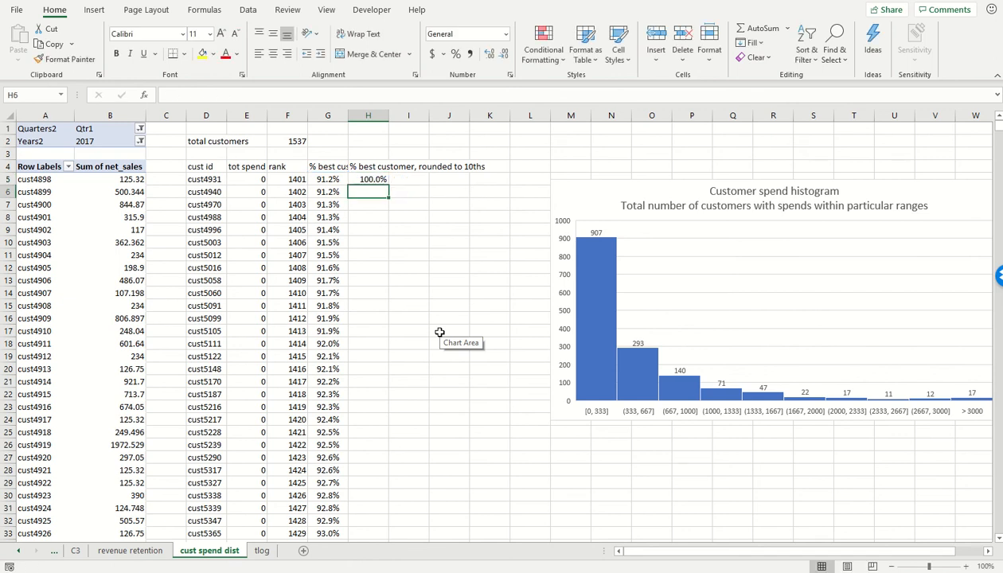
scroll(down, 3)
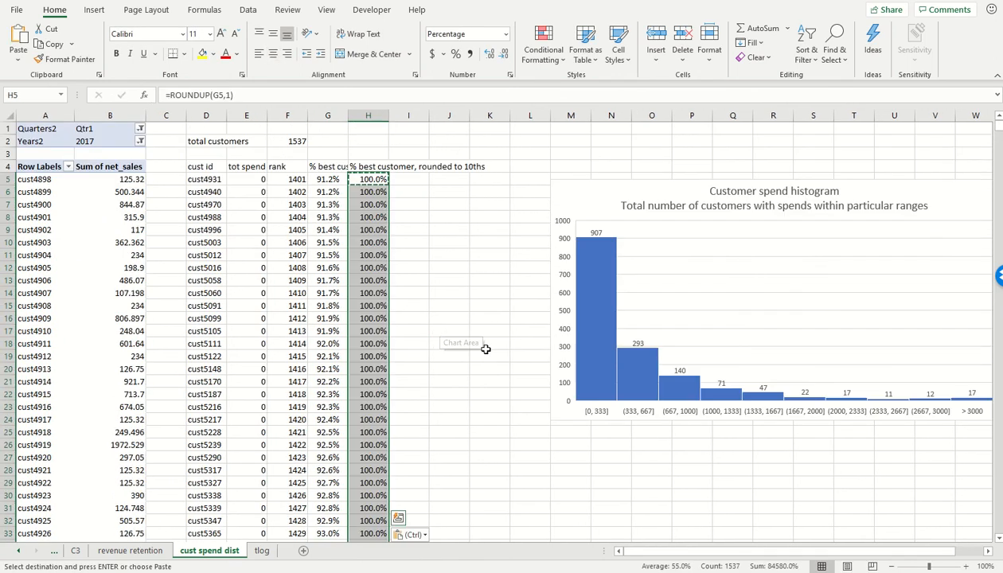
click(328, 179)
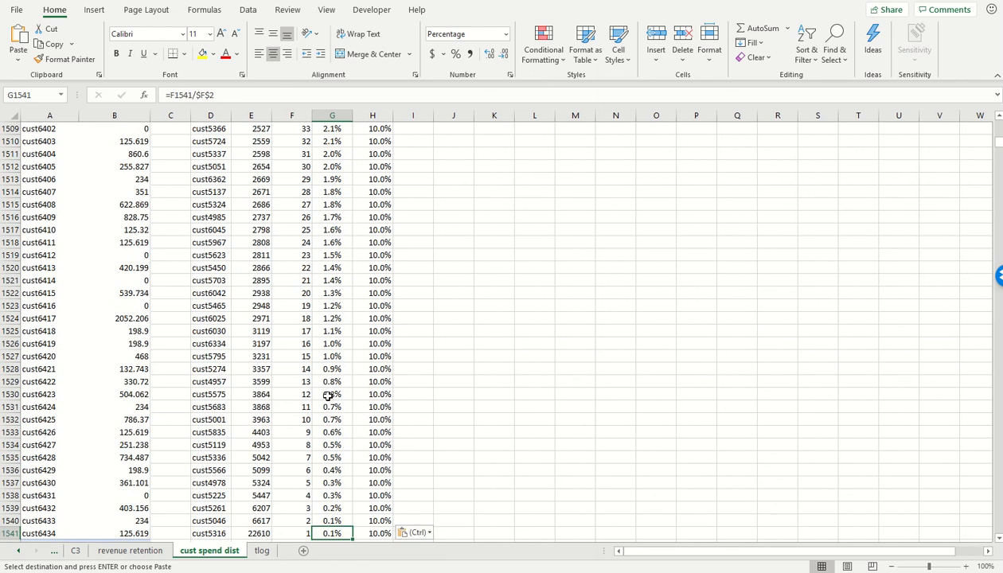
scroll(up, 3)
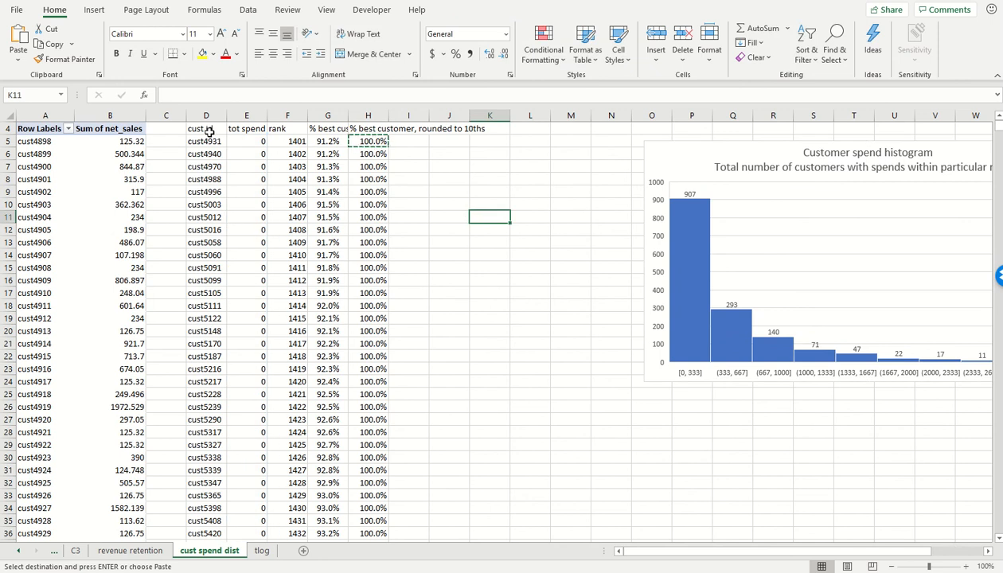
click(205, 128)
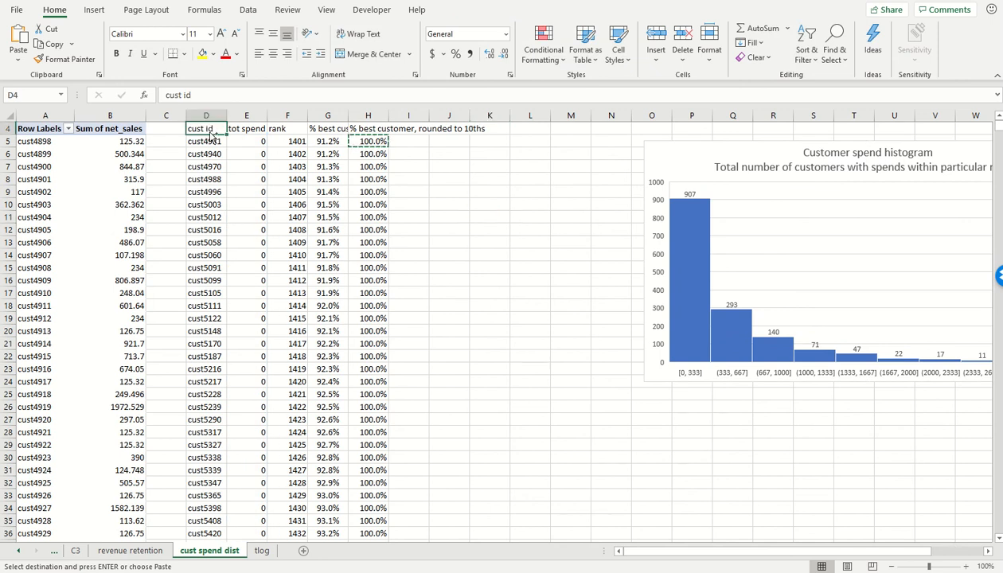
Insert a PivotTable from D4:H1541 on the existing sheet at cell O26
scroll(down, 3)
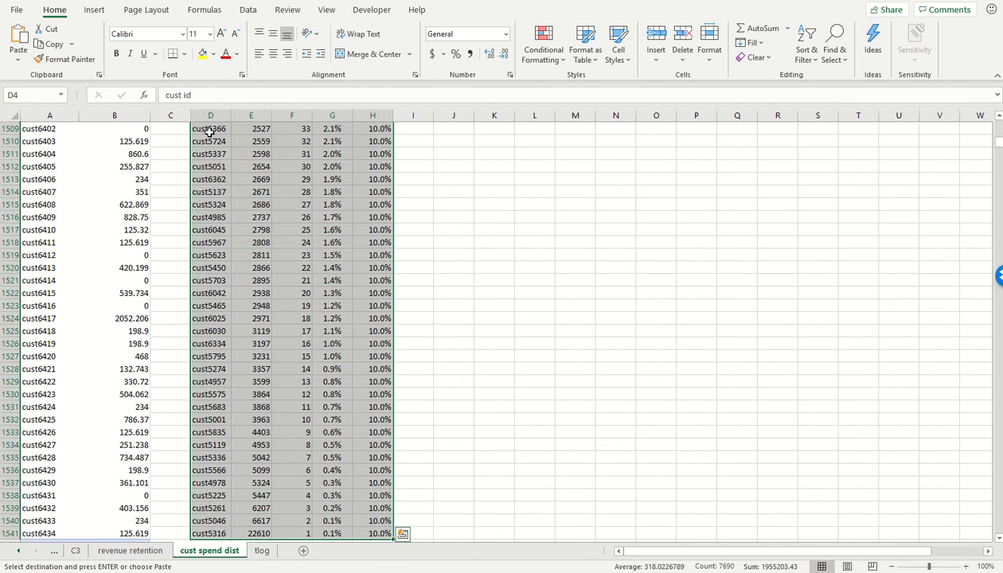
click(96, 9)
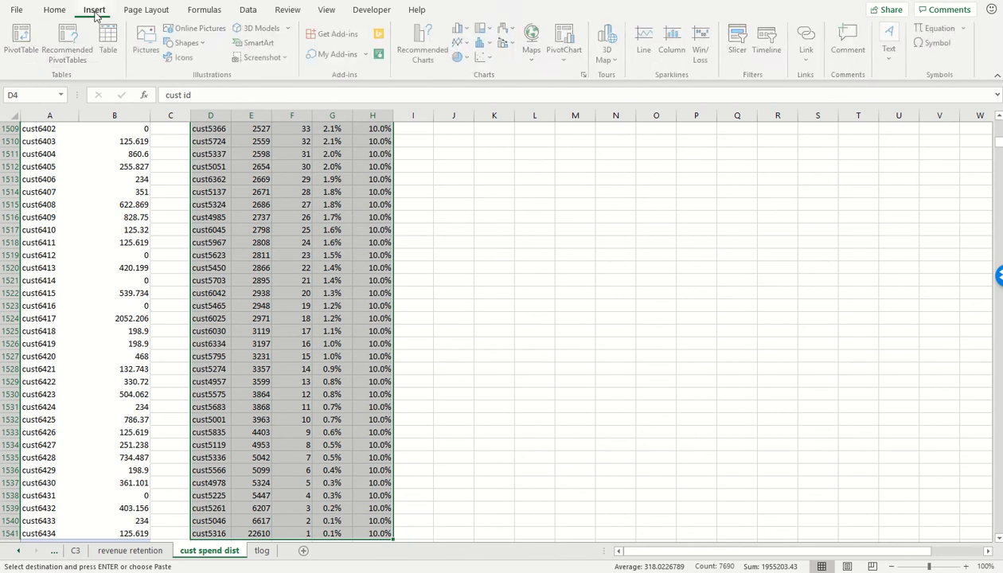
click(19, 39)
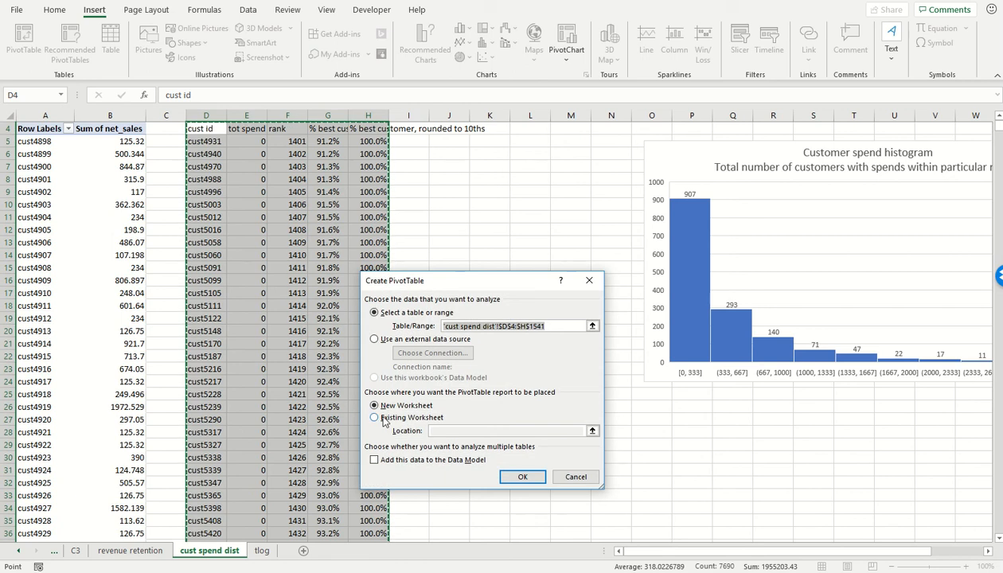
click(373, 418)
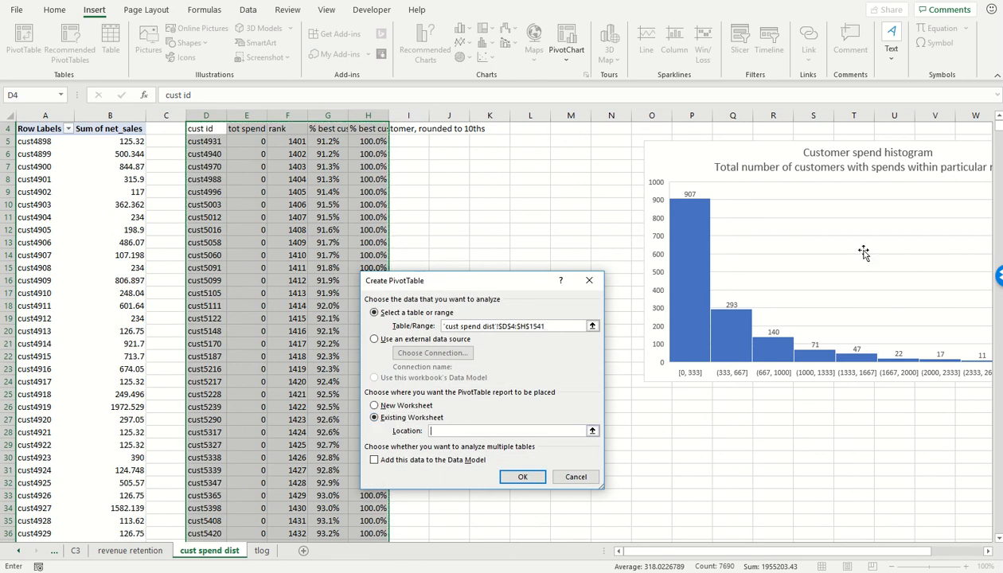
click(650, 404)
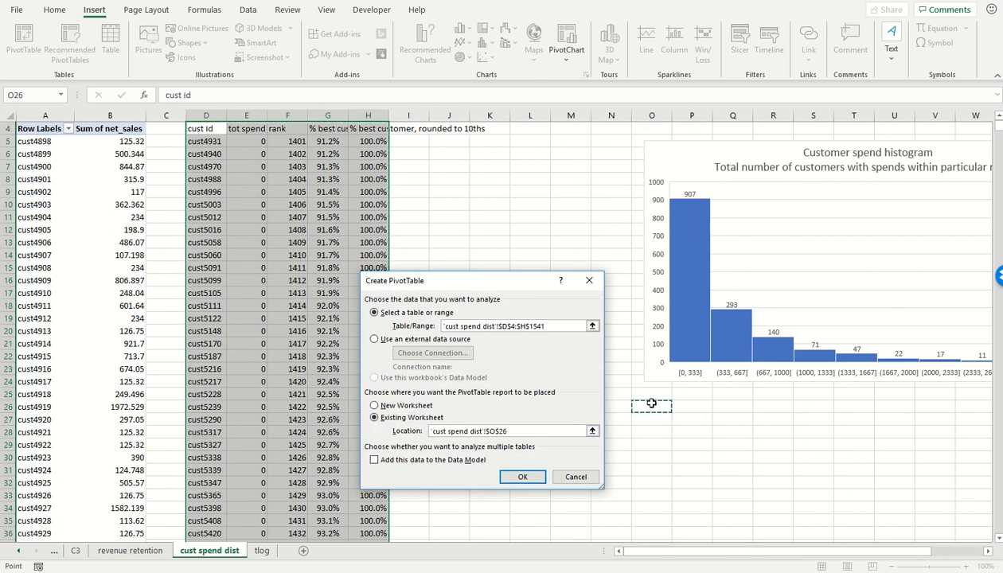
click(522, 477)
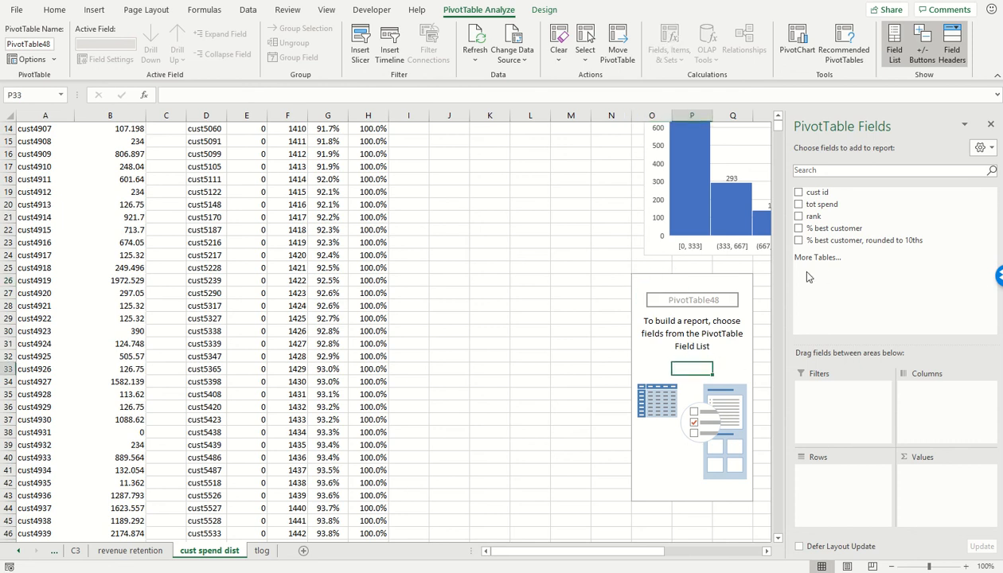
Put '% best customer, rounded to 10ths' in Rows and sum tot spend in Values
drag(860, 239, 837, 386)
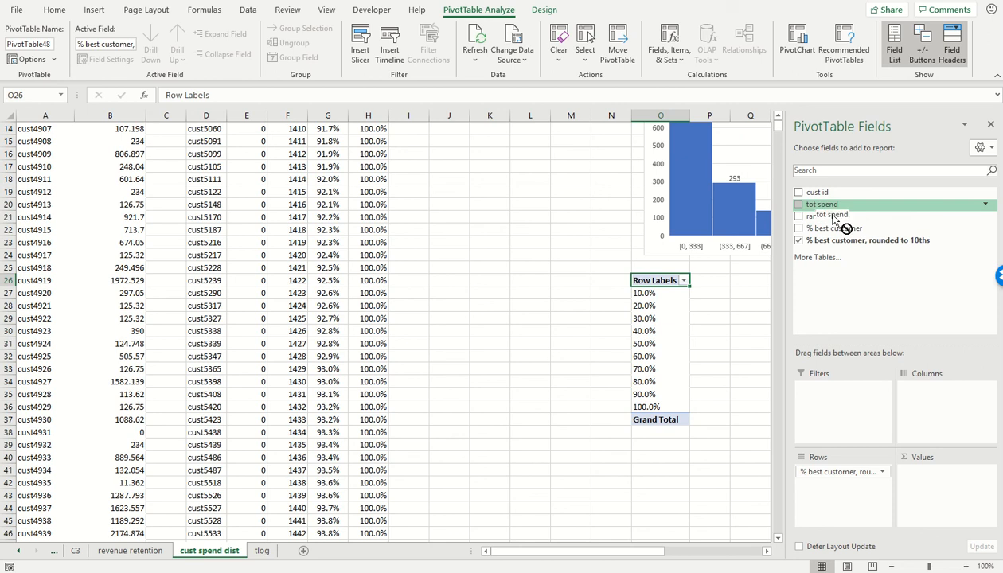
click(799, 203)
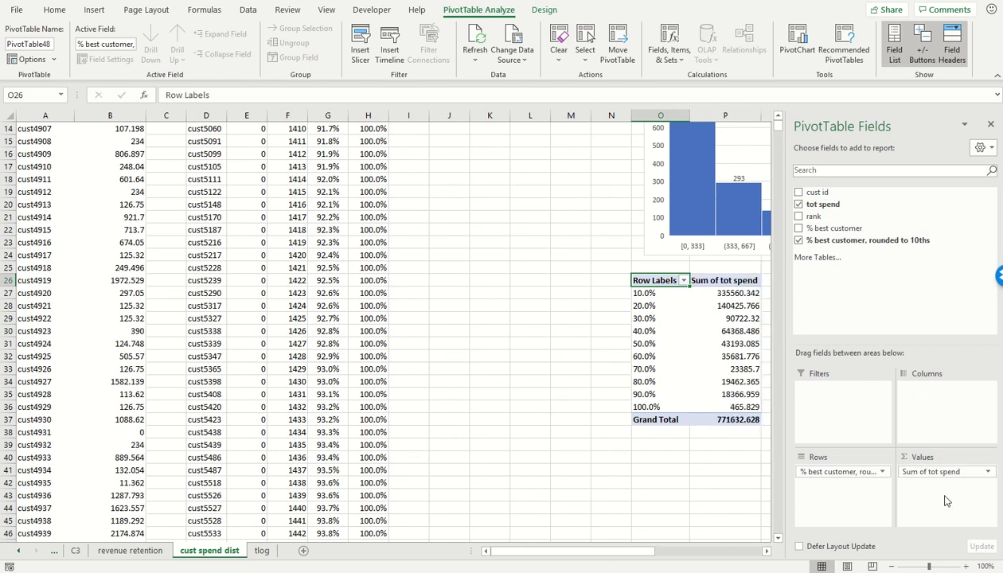
mouse_move(634, 516)
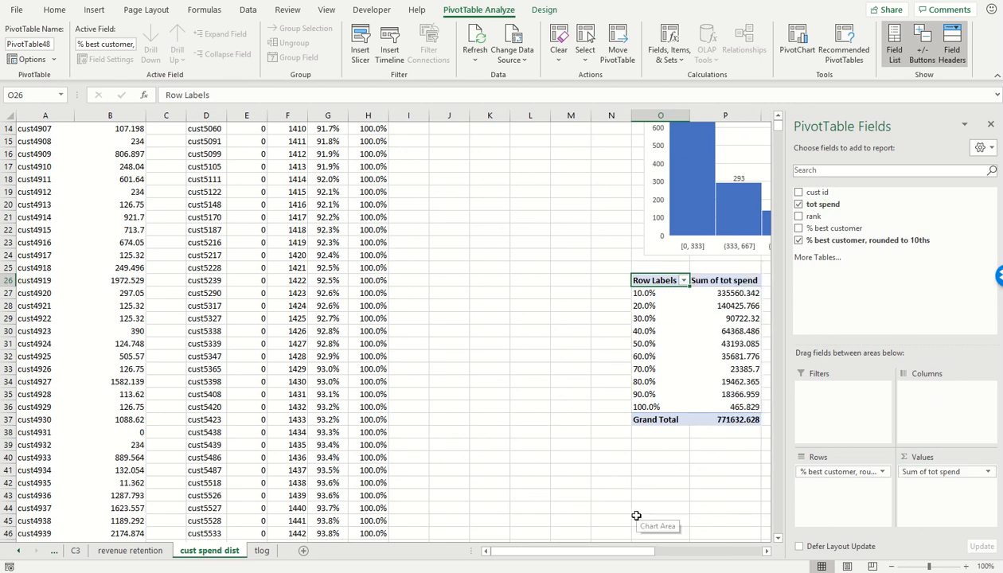
scroll(right, 3)
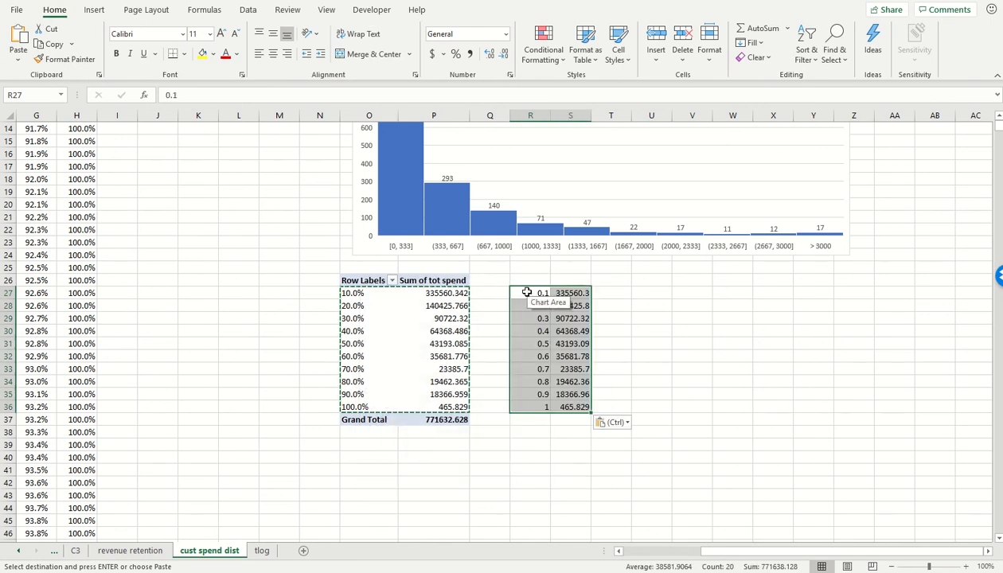
mouse_move(543, 306)
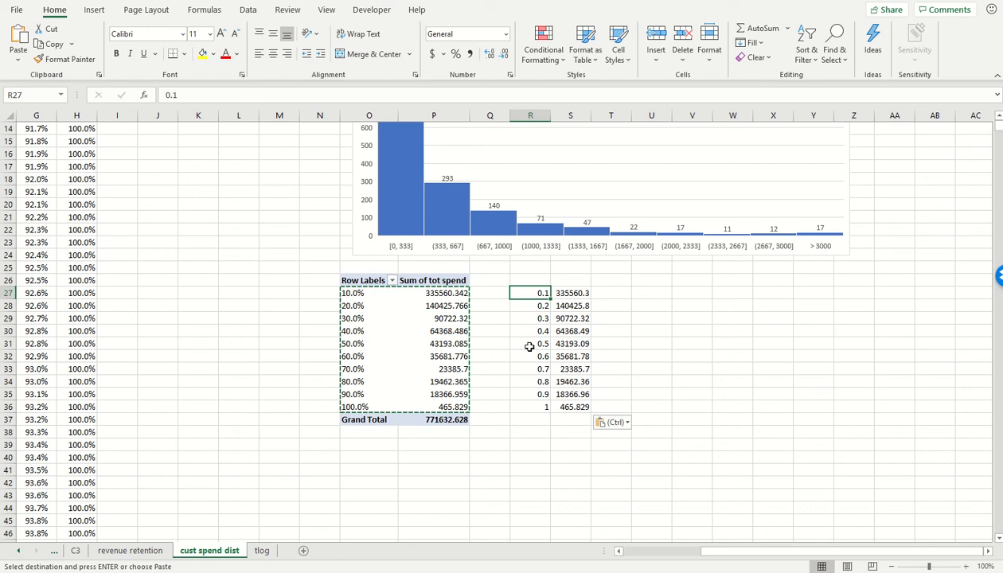
Format copied bands as percentages and add headings 'Best x% of customers' and 'Total spend by each decile'
drag(530, 292, 530, 407)
text(0)
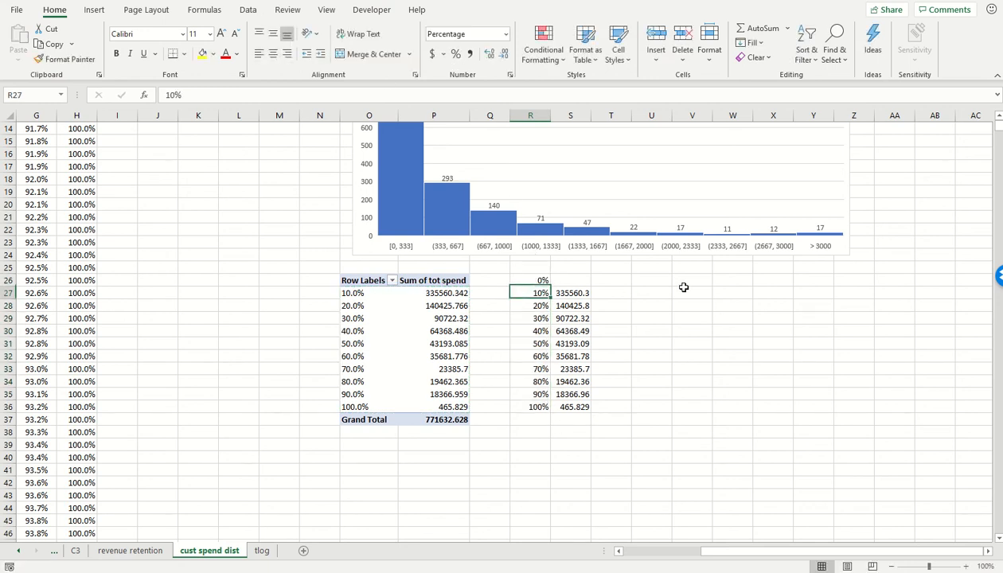
click(530, 280)
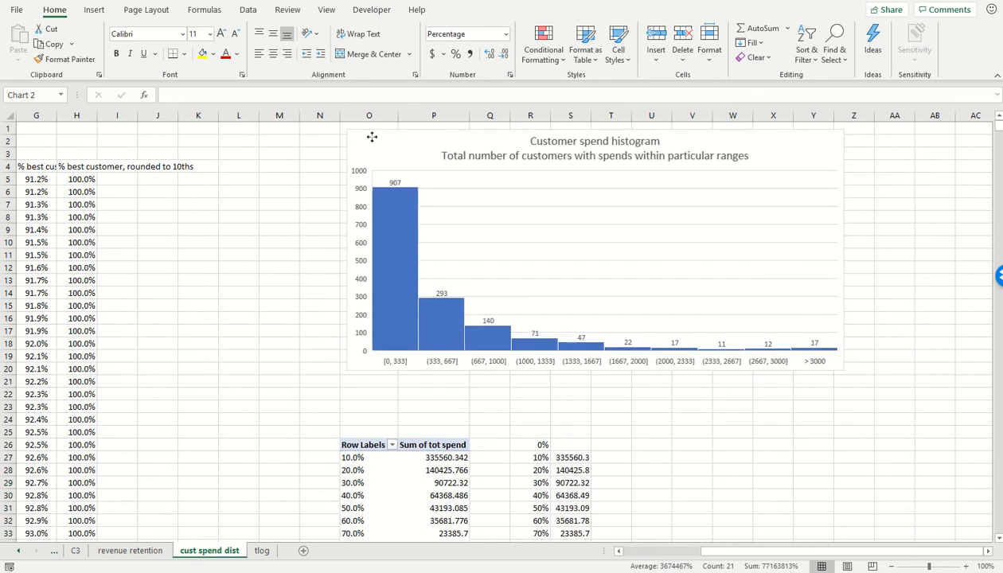
click(531, 434)
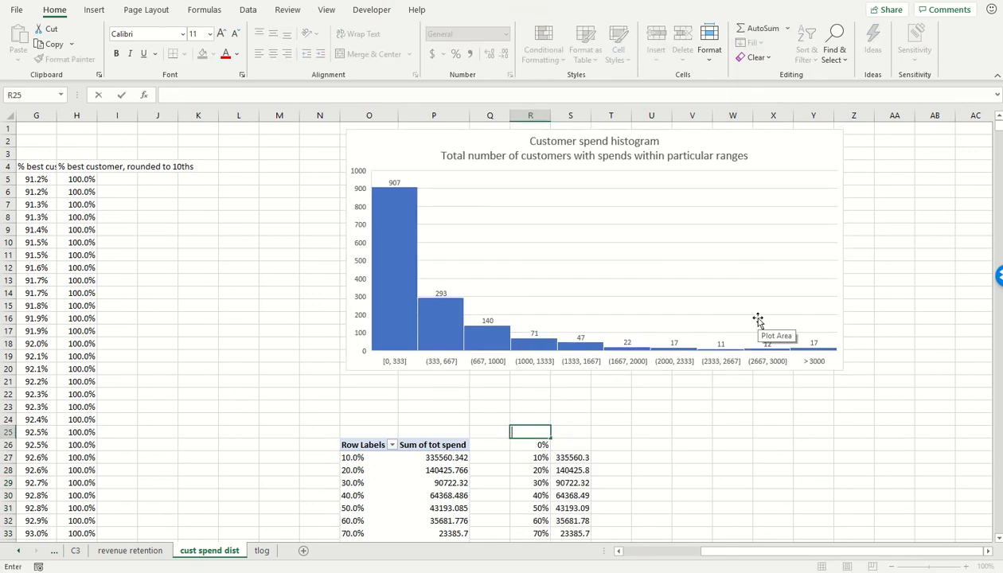
text(Best)
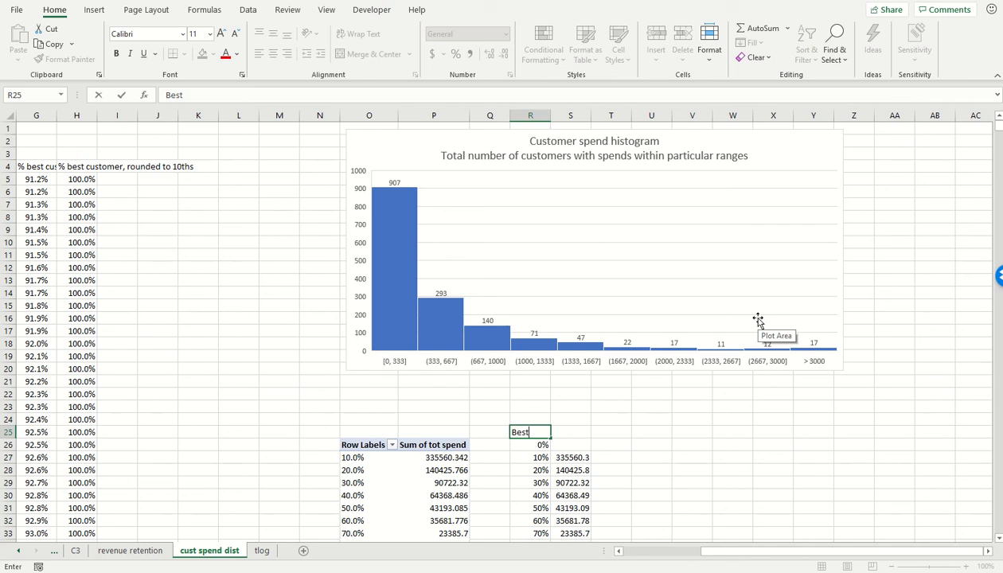
text(x% of custome)
click(570, 432)
text(Total)
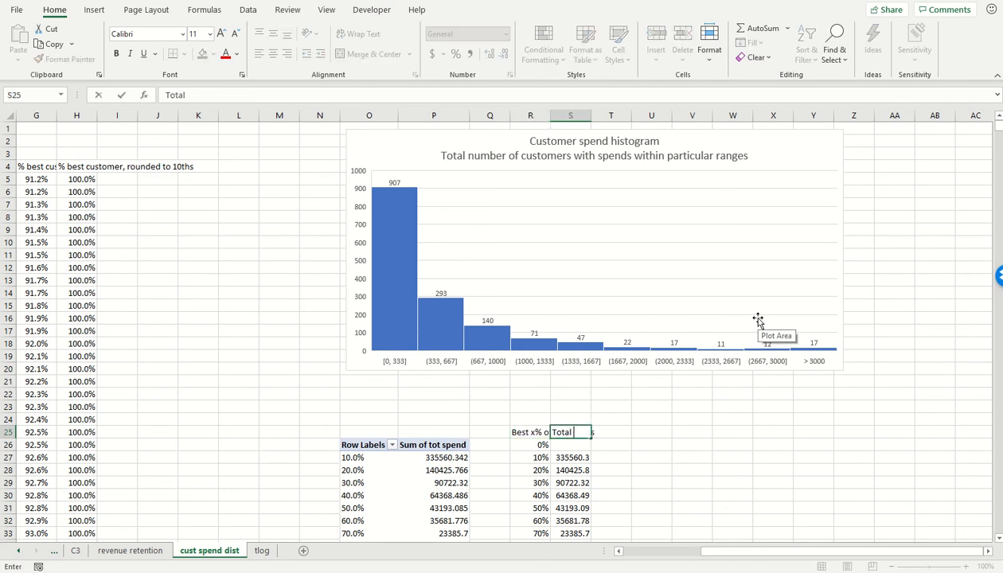
text(spend by each decile)
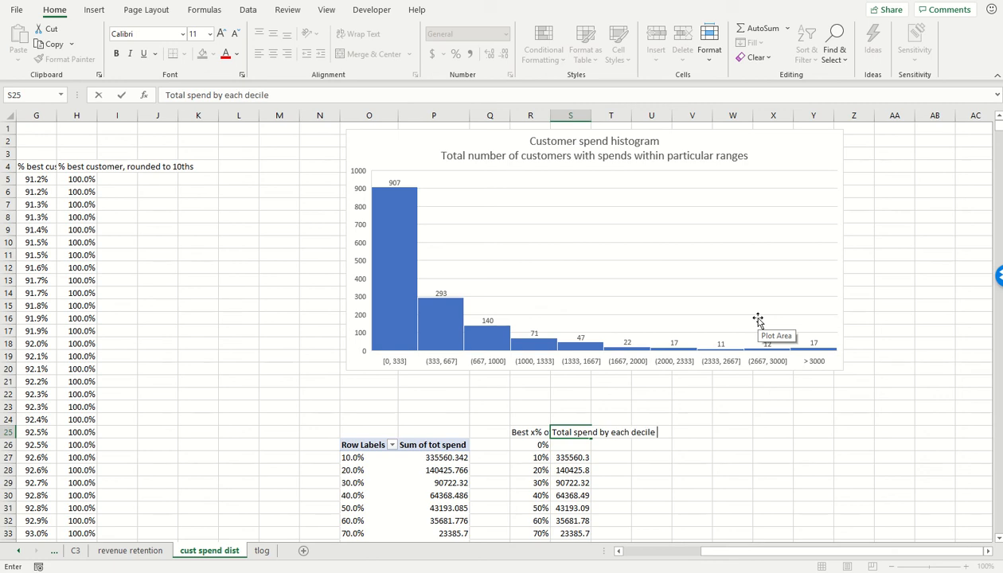
key(Enter)
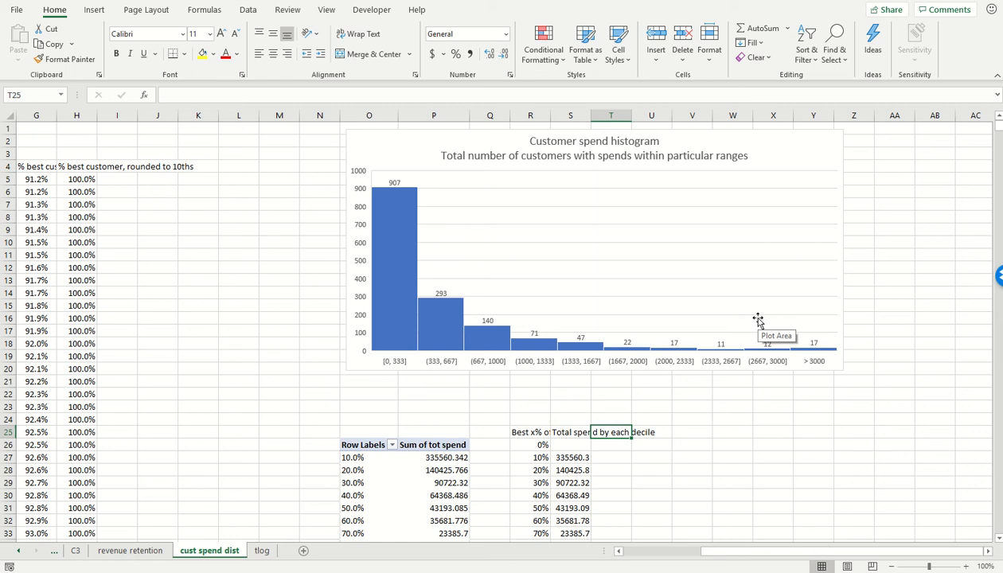
Add a 'Cumulative spend by each customer decile' column of running totals, from 0 to 771632.6
text(Cumulative spend by each customer decile)
click(611, 470)
text(=T27+S28)
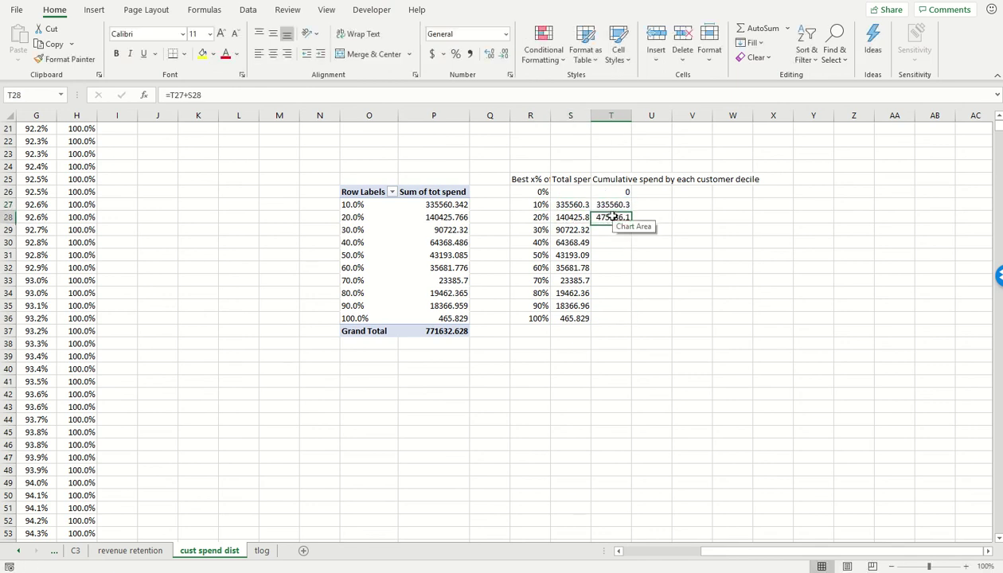
double_click(611, 217)
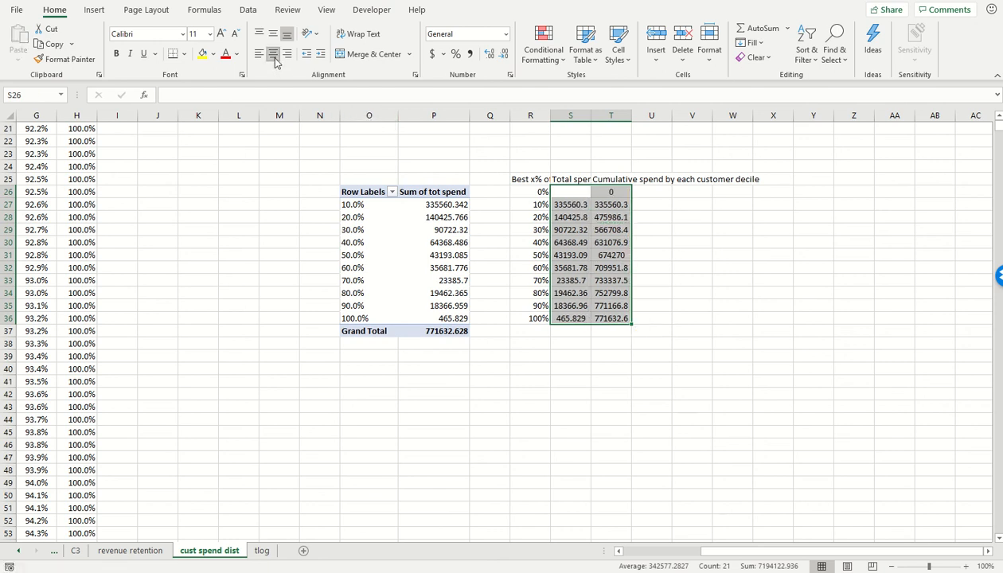
mouse_move(647, 167)
text(Cumulative)
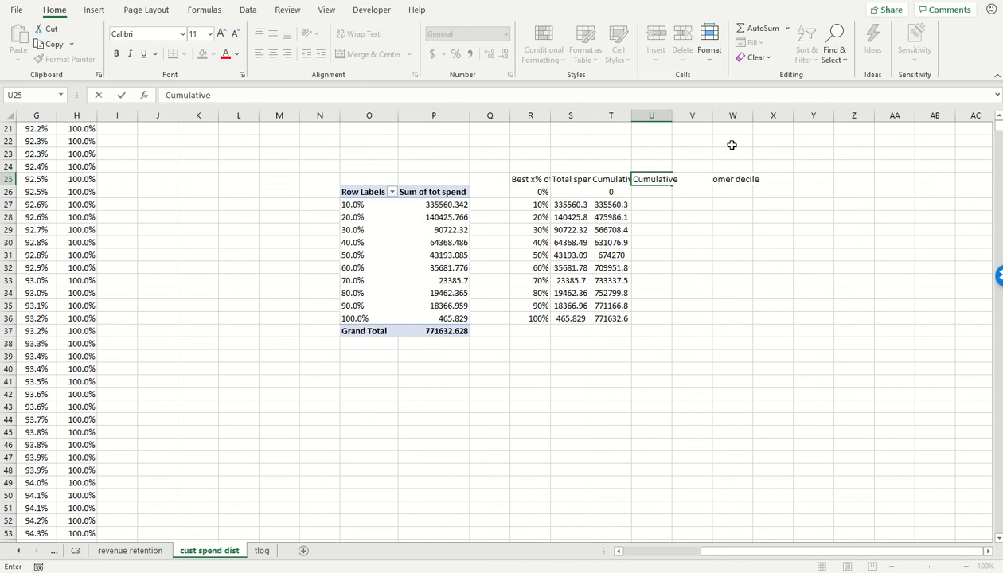
Add a cumulative spending percentage column, dividing by a 'total spend from all' of 771632.6
text(spending, as a % of total sp)
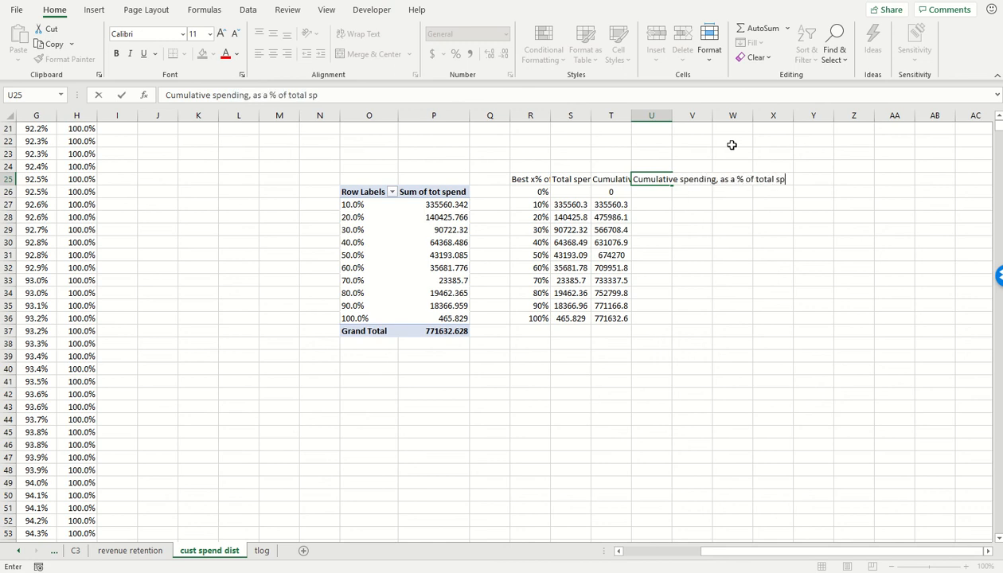
key(Enter)
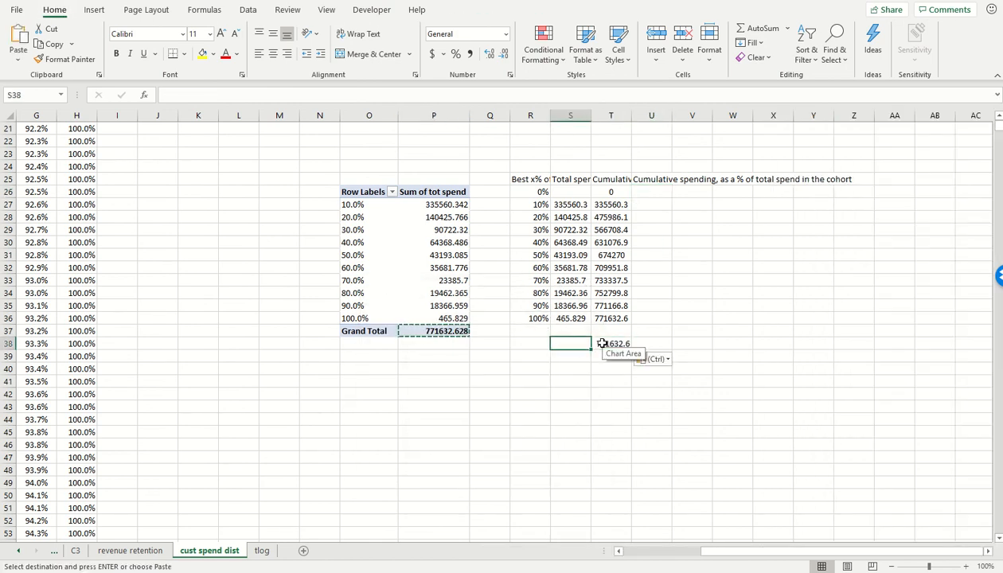
text(ttal)
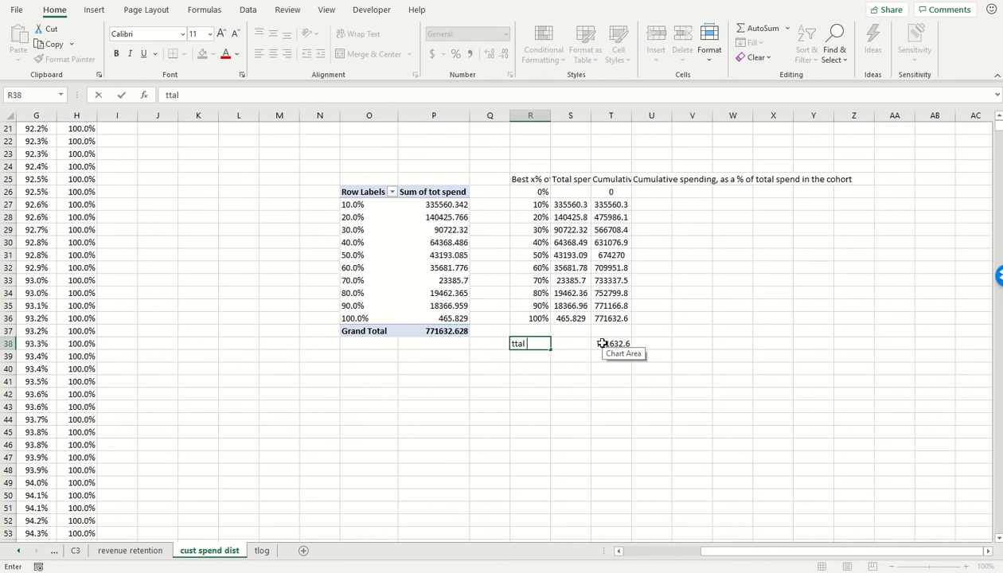
text(tota)
click(651, 191)
text(=T26)
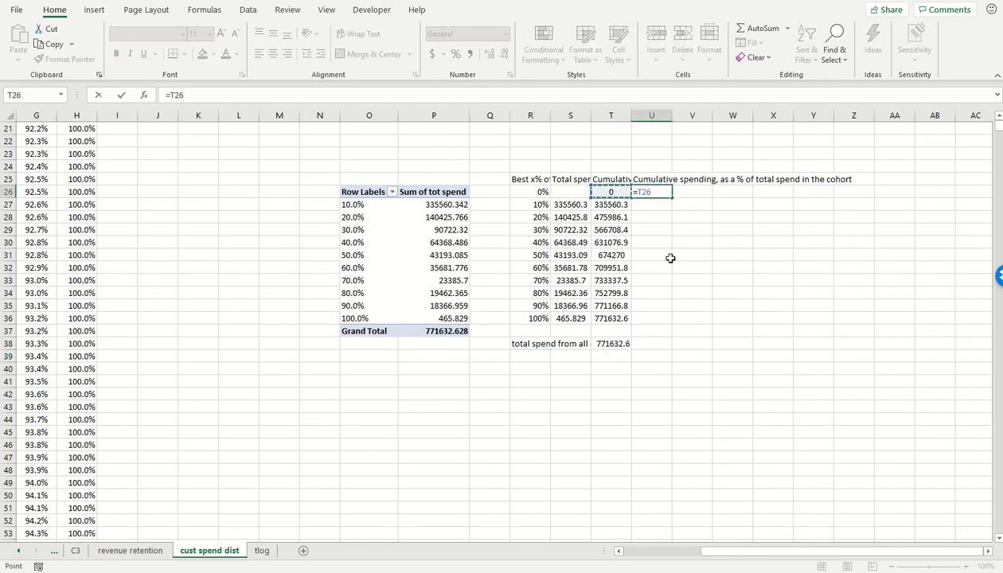
click(611, 343)
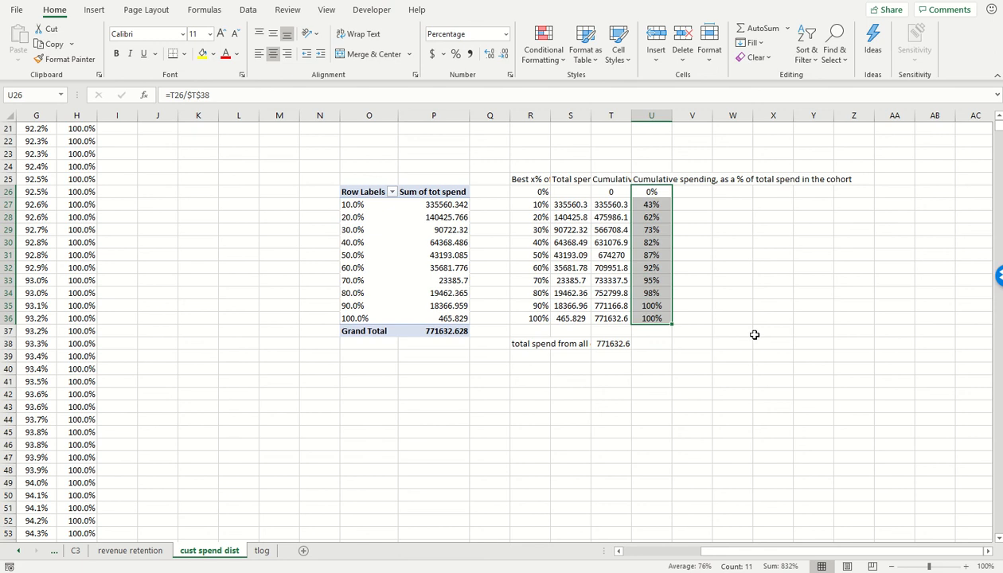
mouse_move(535, 194)
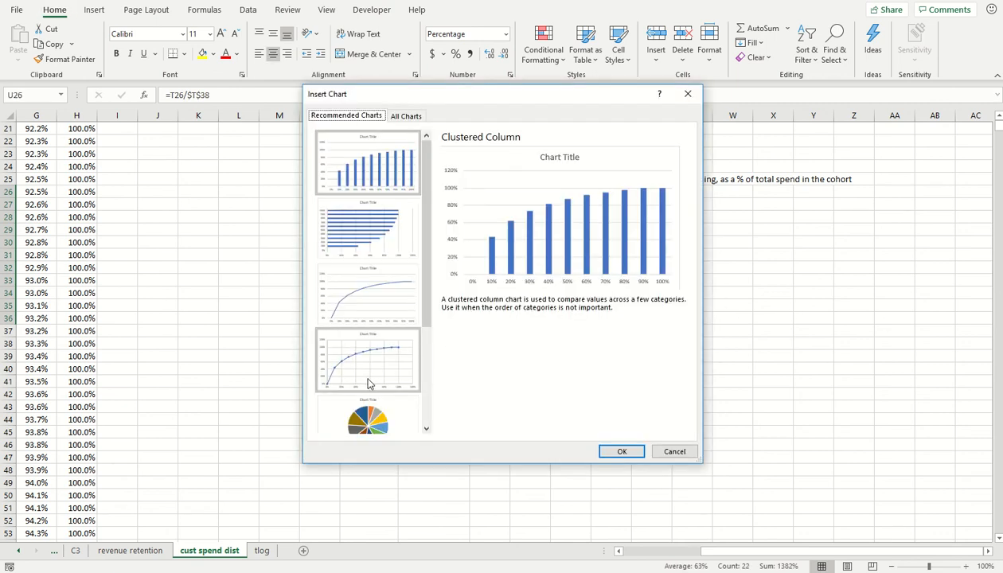
Insert a line chart with markers and set the axis maximum to 1.0
click(367, 360)
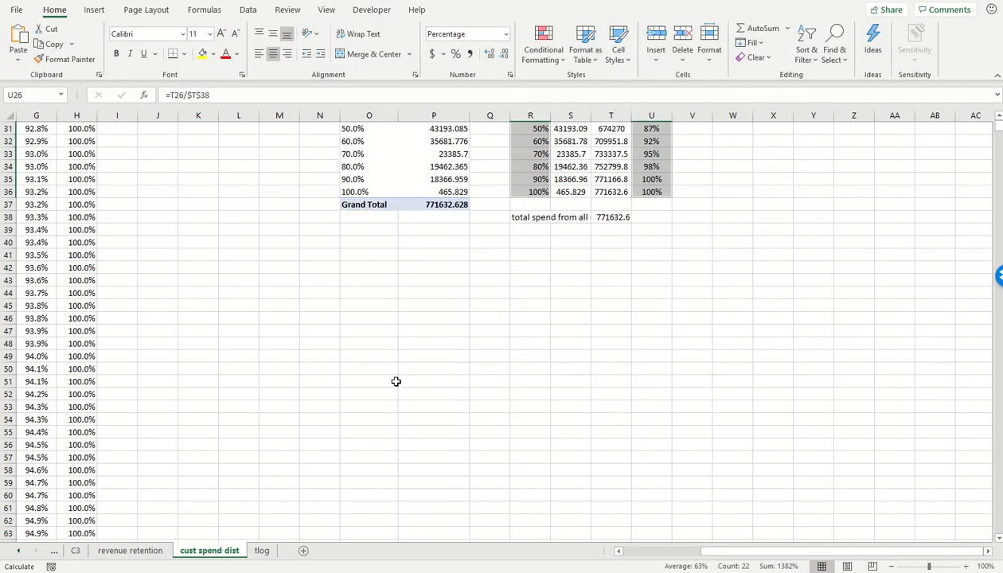
right_click(581, 430)
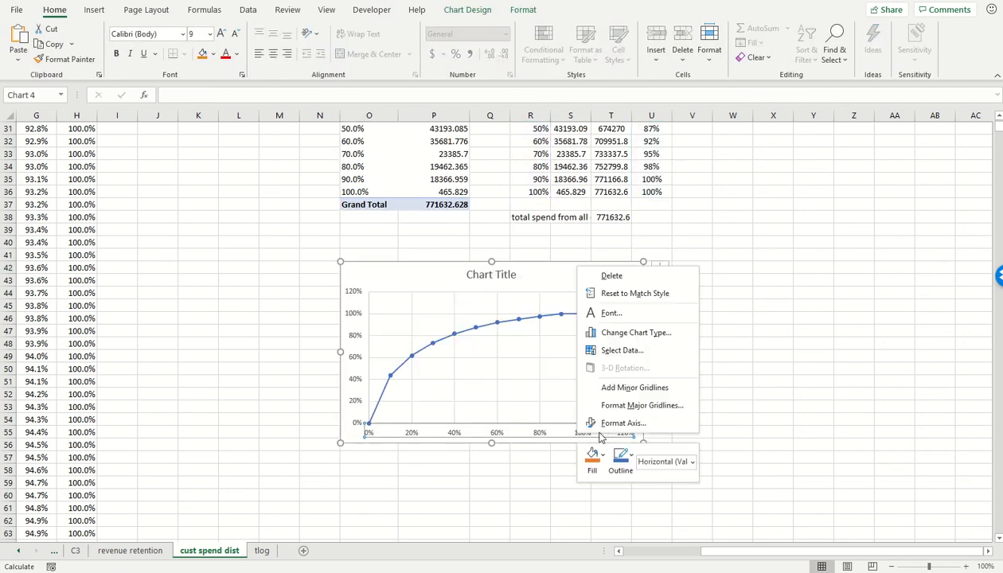
click(624, 423)
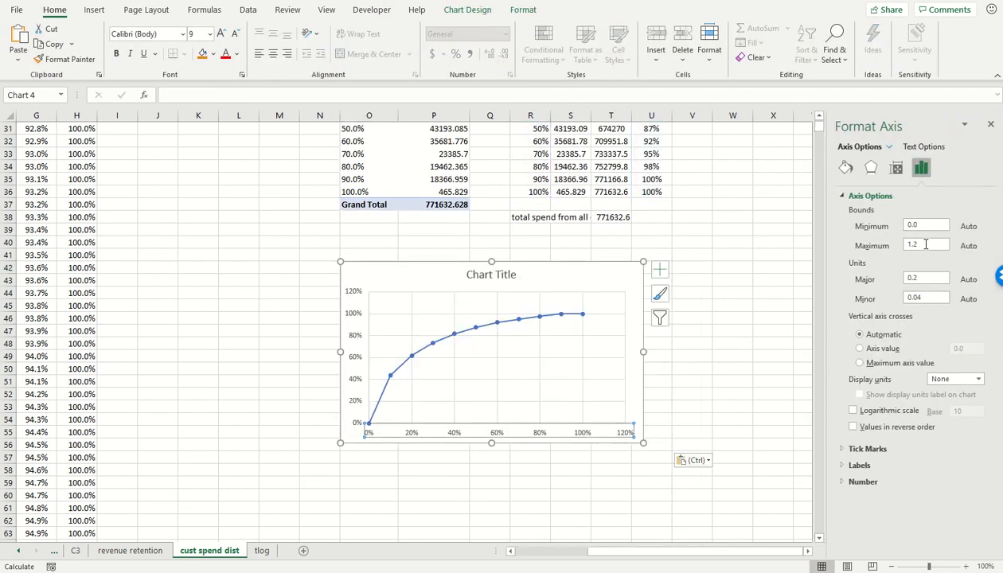
text(1.0)
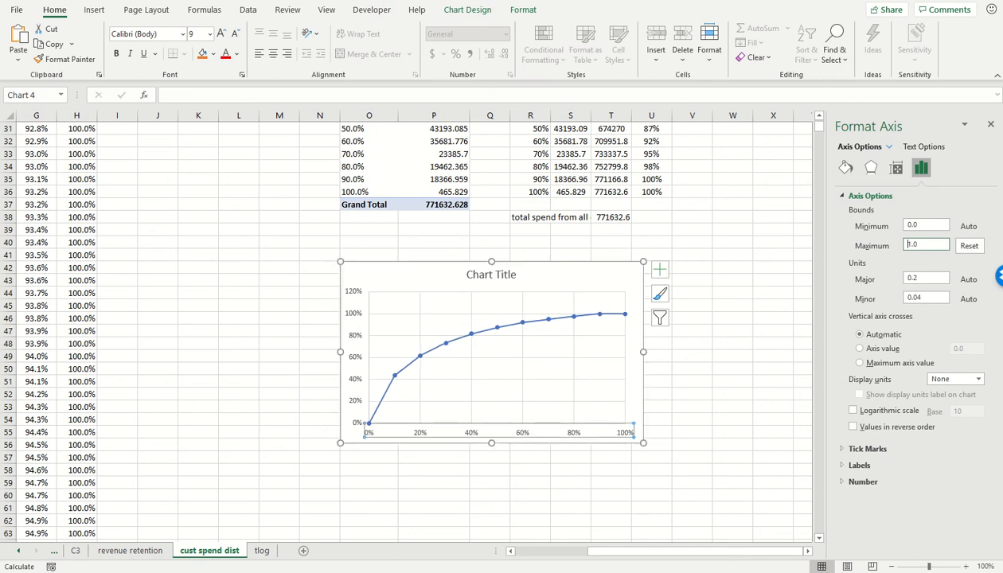
text(1.2)
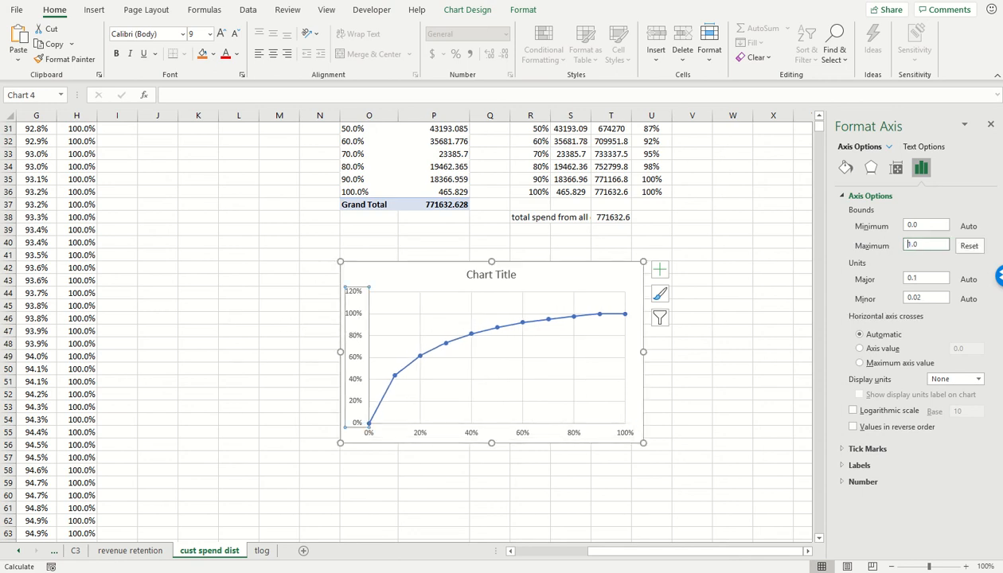
text(1.0)
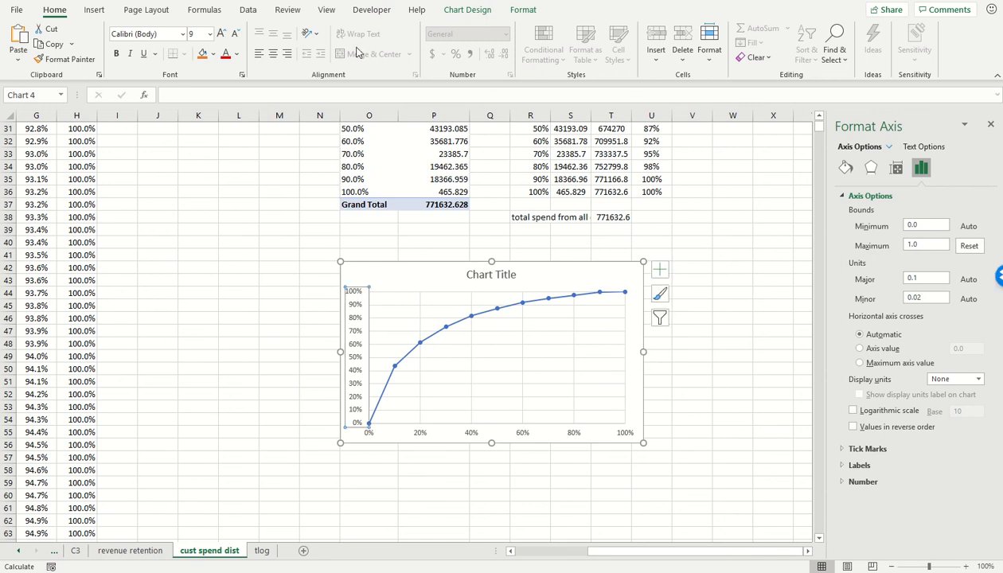
click(467, 9)
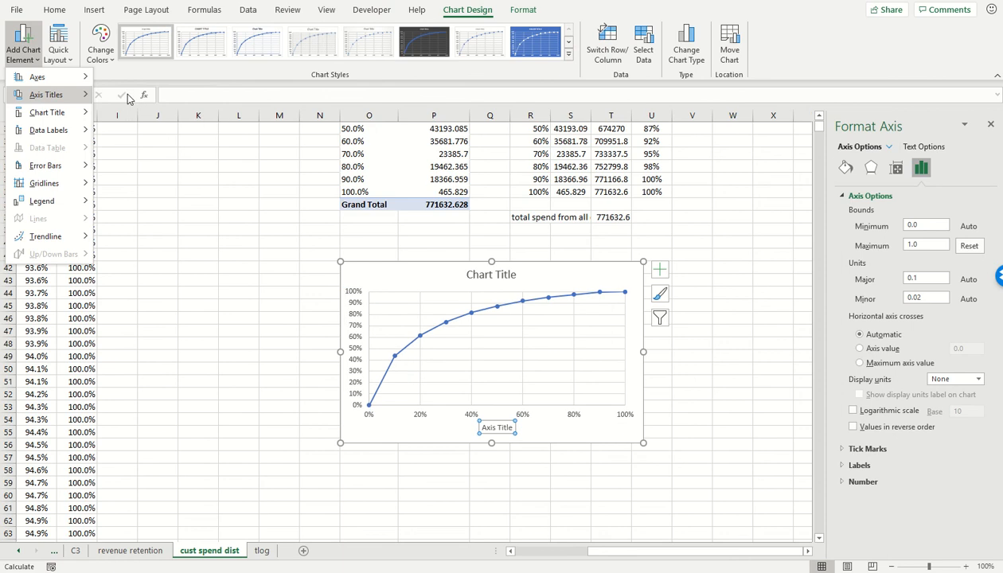
Add axis titles 'Top x% of customers' and 'Total sales from top x% of customers, % of total'
click(47, 95)
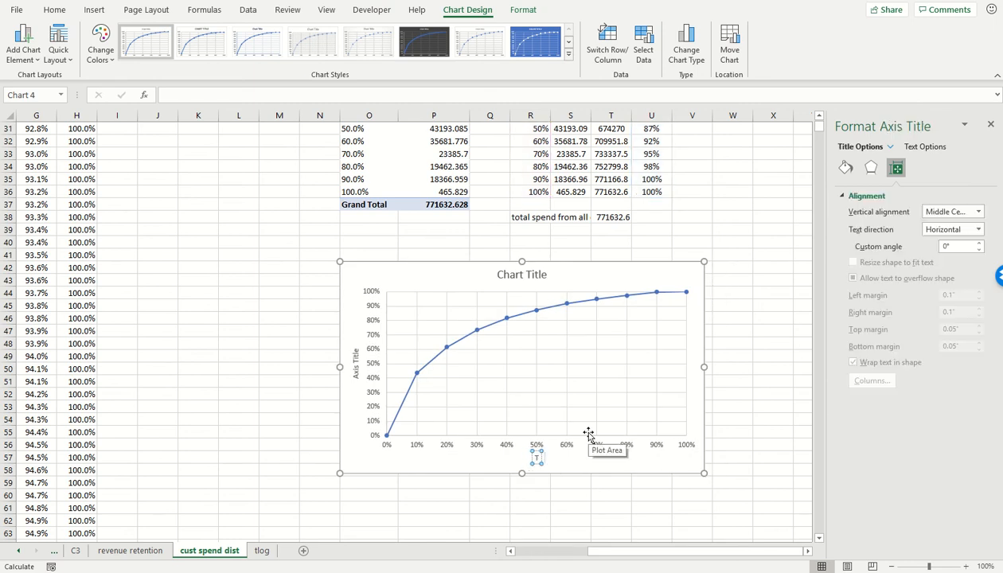
text(Top x% of customers)
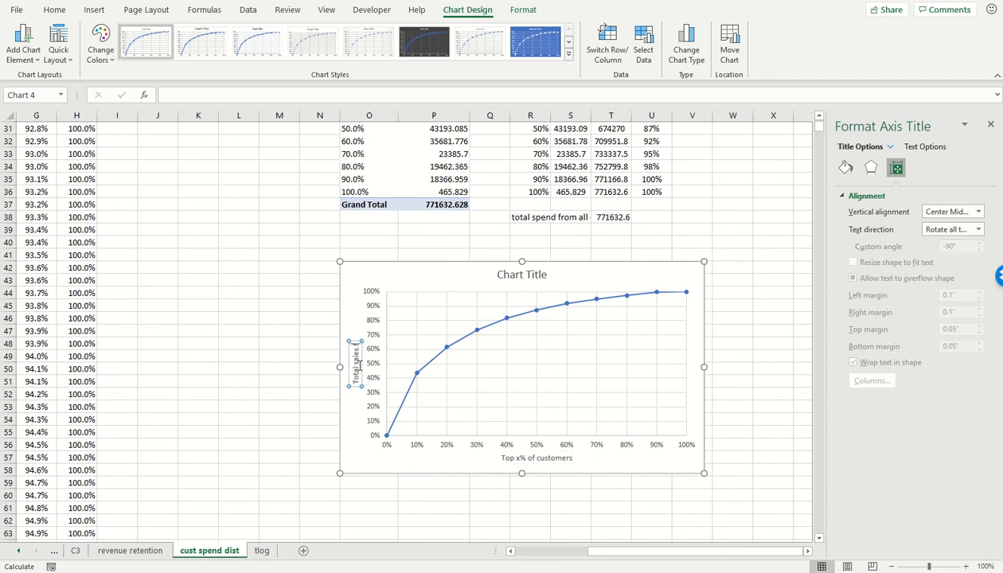
text(Total sales from top x% of customers, % of total)
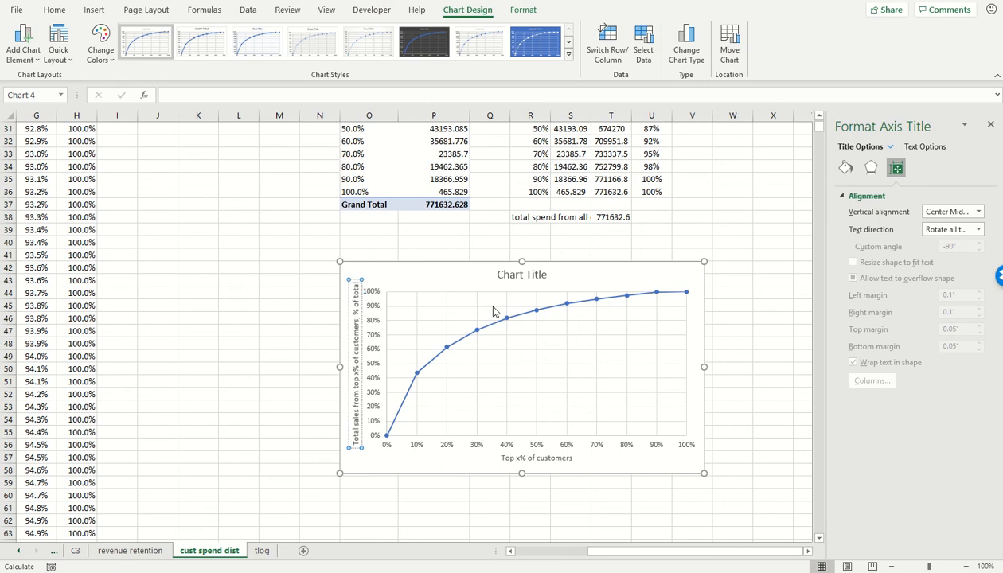
Retitle the chart 'Pareto chart for sales for the Q1 2017 cohort'
click(521, 274)
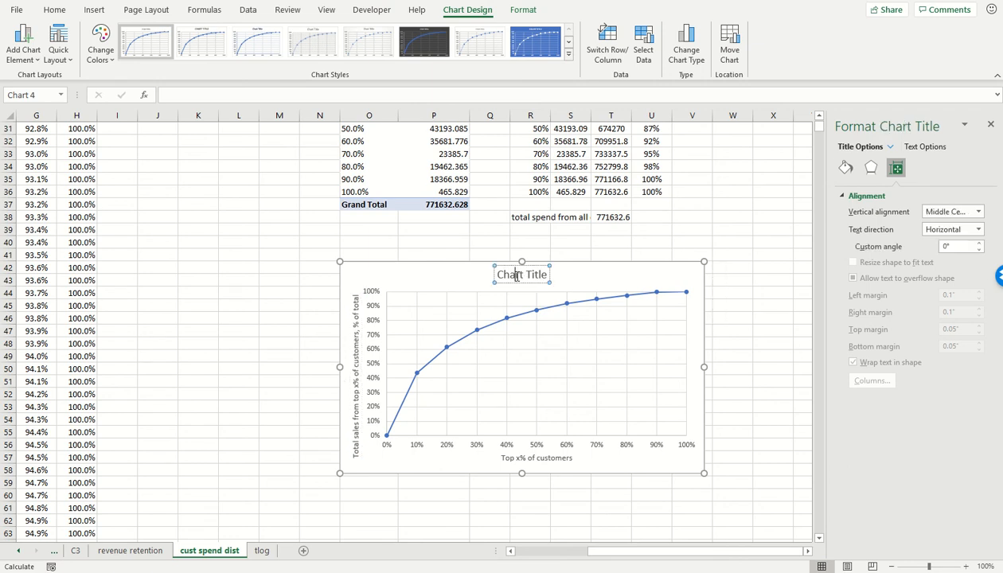
text(Pa)
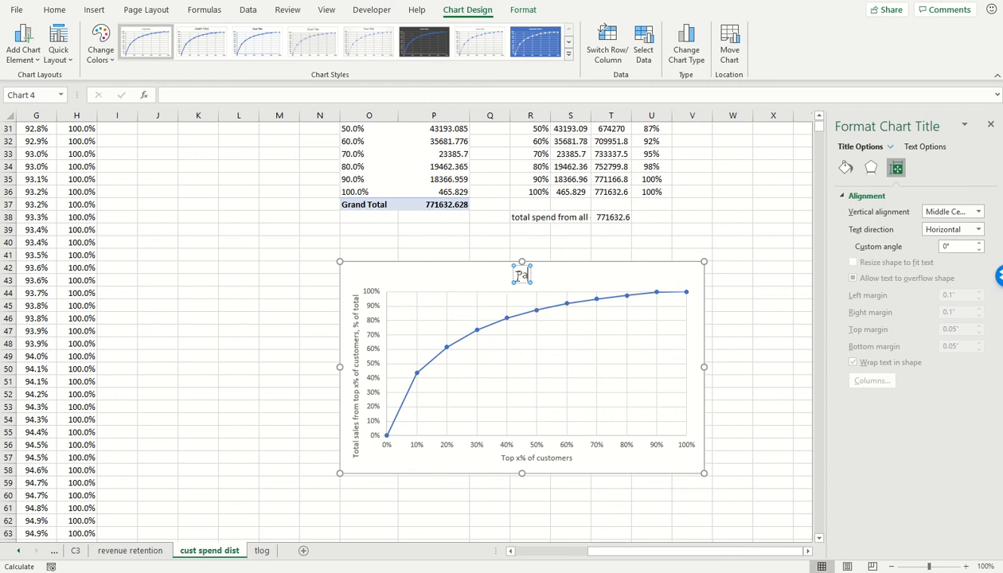
text(Pareto chart)
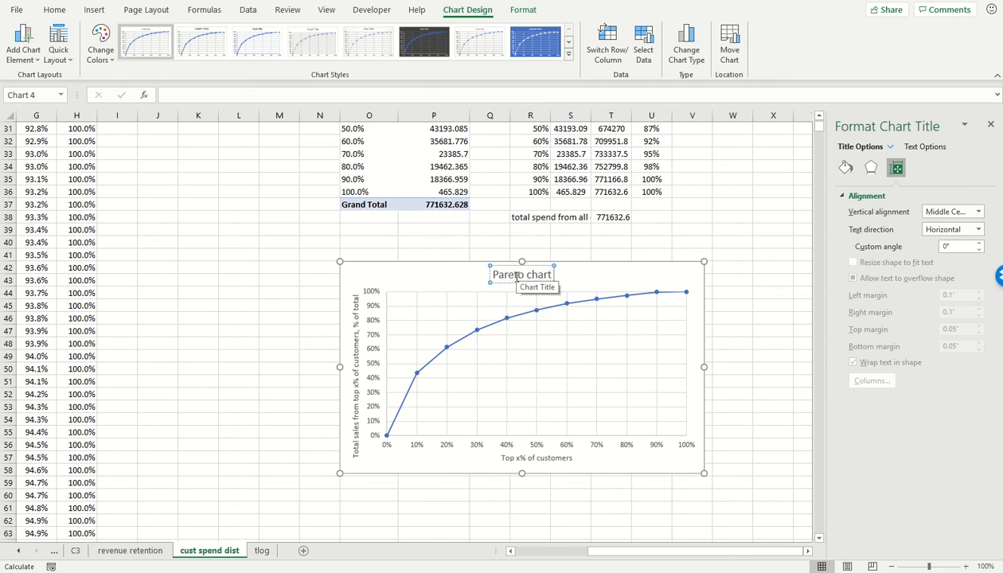
text(for sales for the Q1 2017 cohort)
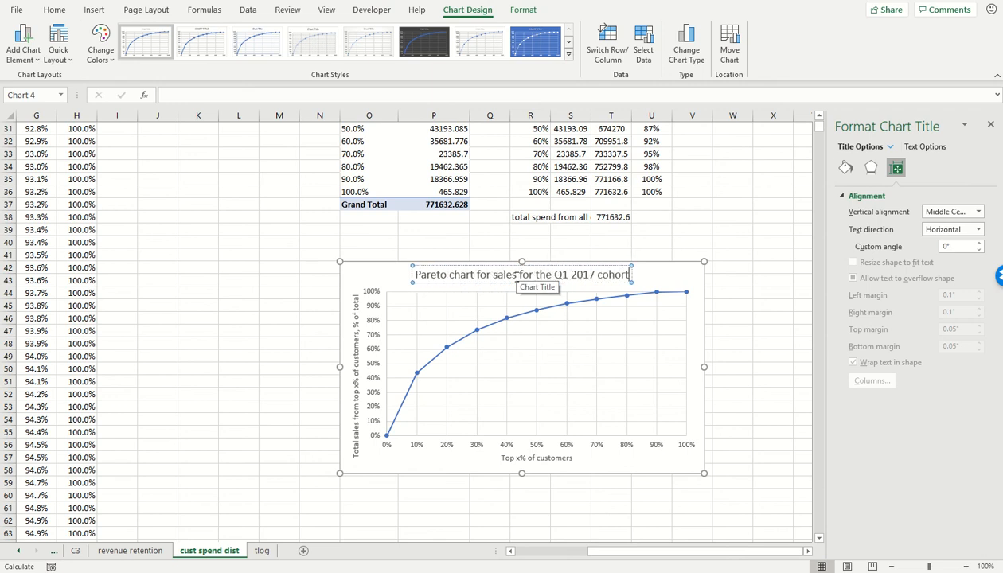
Add percentage data labels to the series, positioned above each point
click(416, 374)
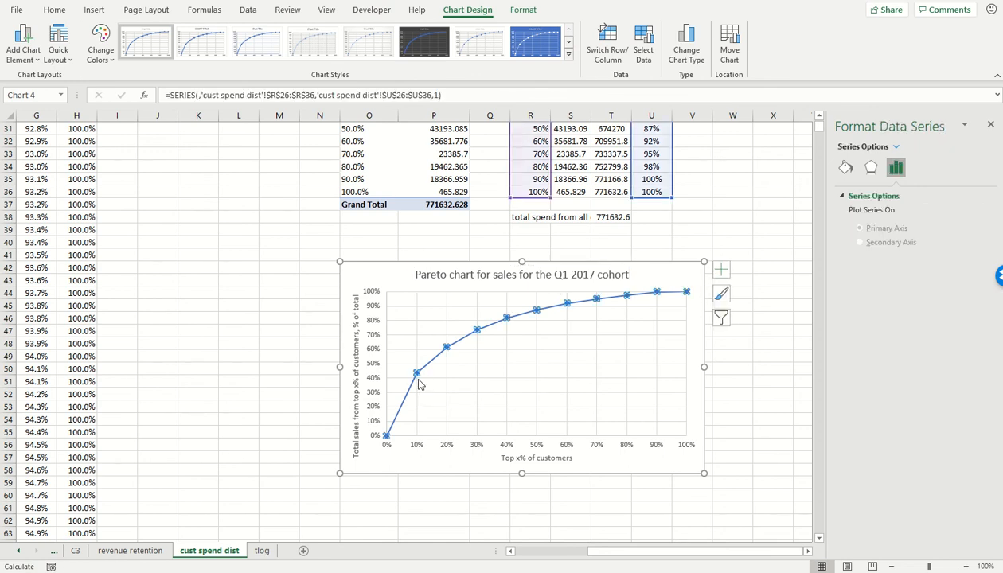
right_click(419, 383)
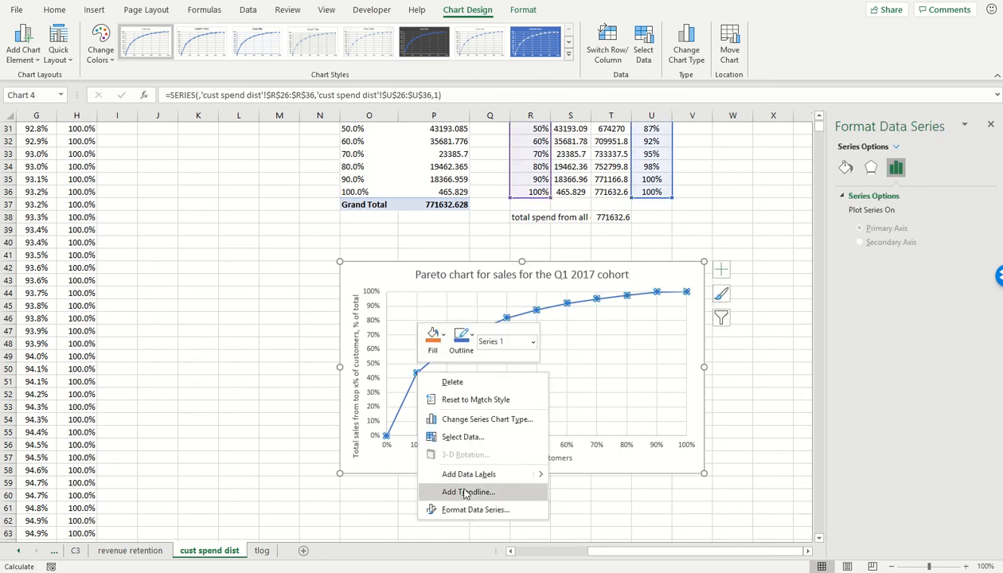
click(469, 474)
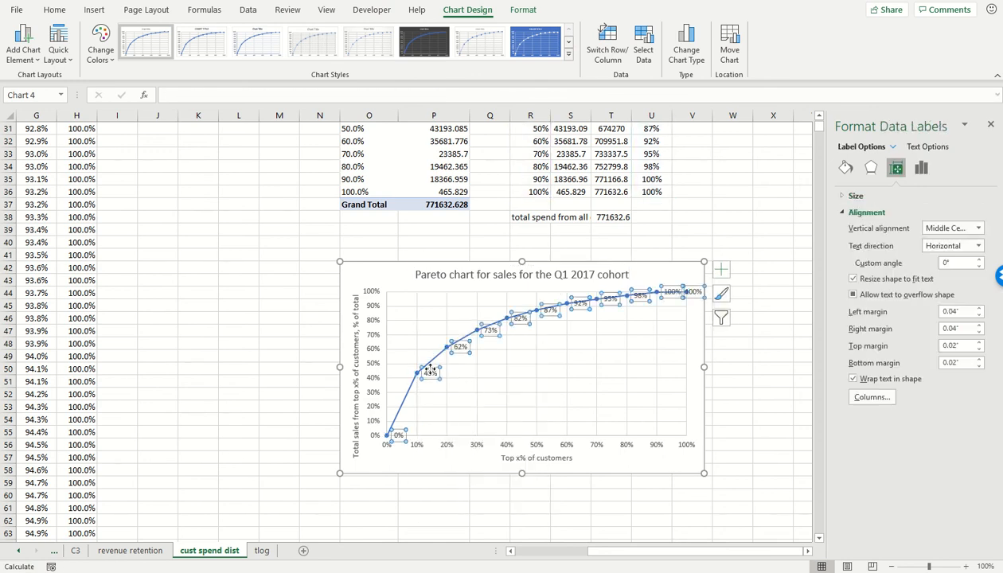
right_click(428, 370)
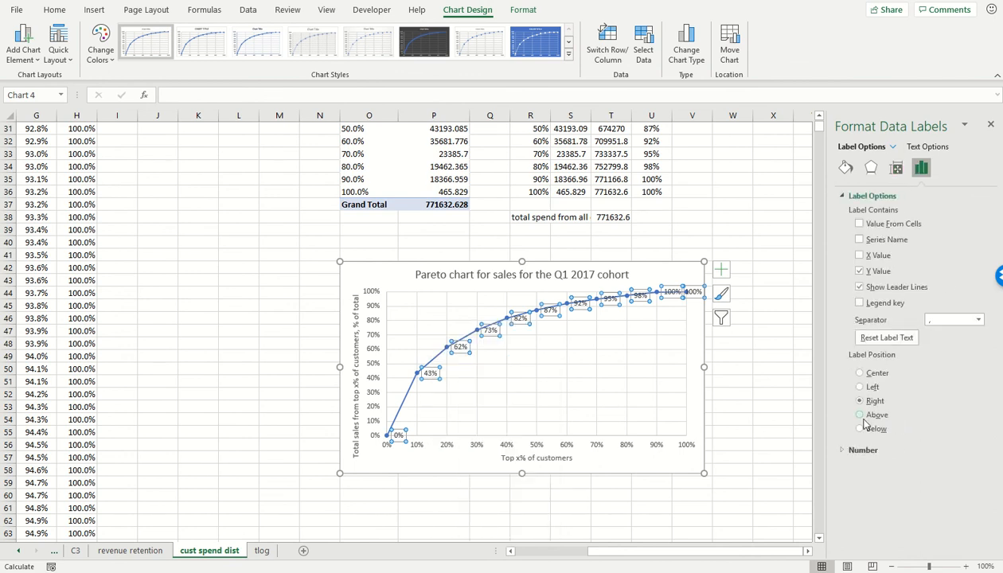
click(860, 415)
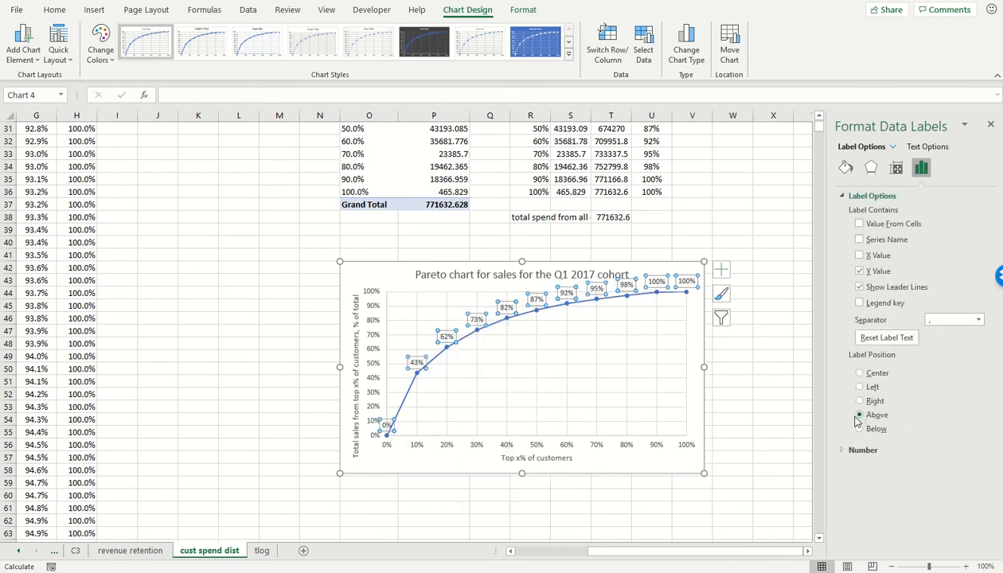